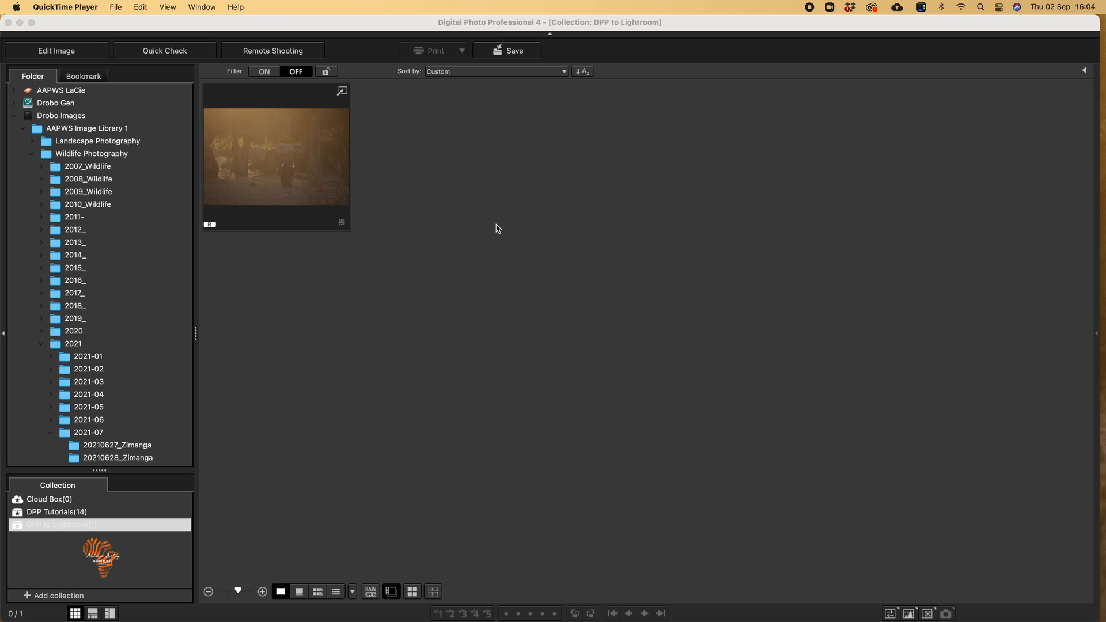
{"action": "mouse_move", "coordinate": [521, 242]}
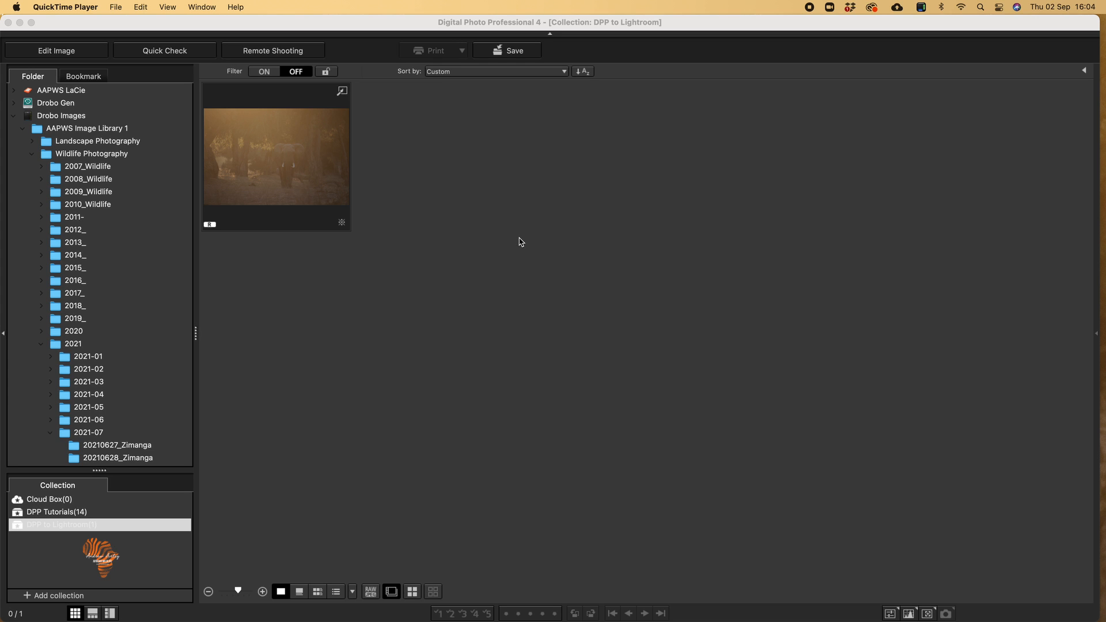
{"action": "mouse_move", "coordinate": [450, 287]}
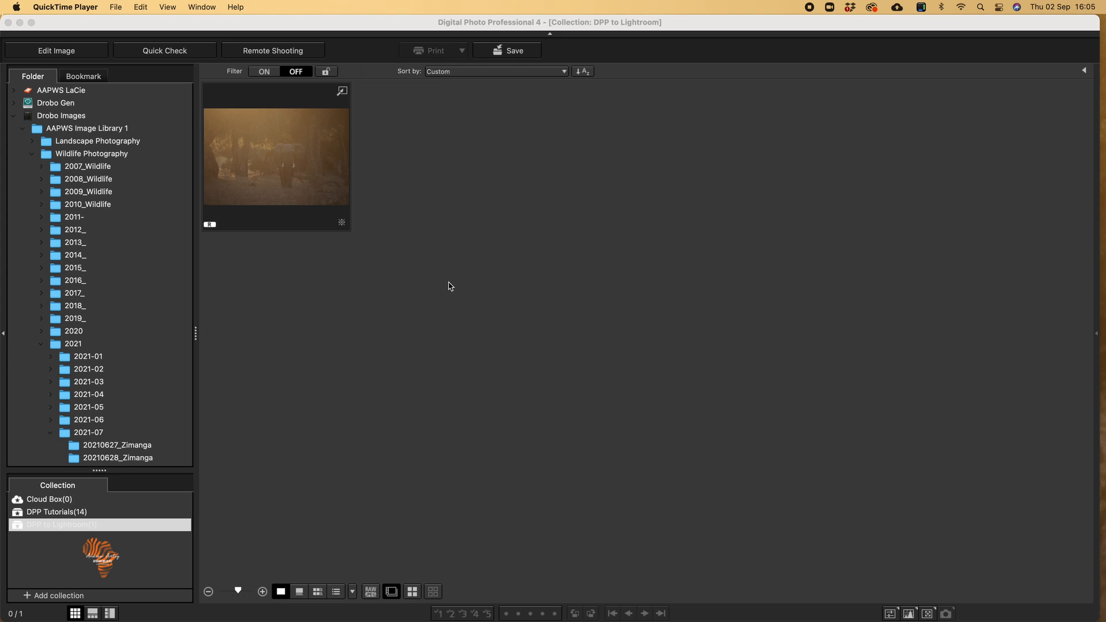
{"action": "mouse_move", "coordinate": [450, 287]}
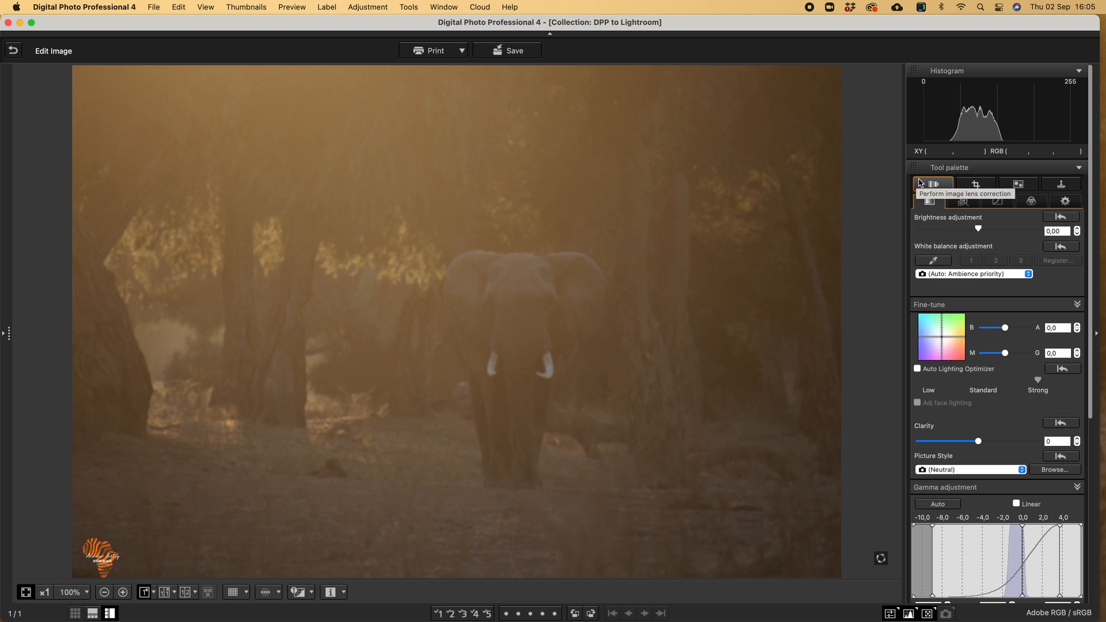
Enable the Digital Lens Optimizer on the Lens tab and leave its strength at full 100.
{"action": "left_click", "coordinate": [932, 184]}
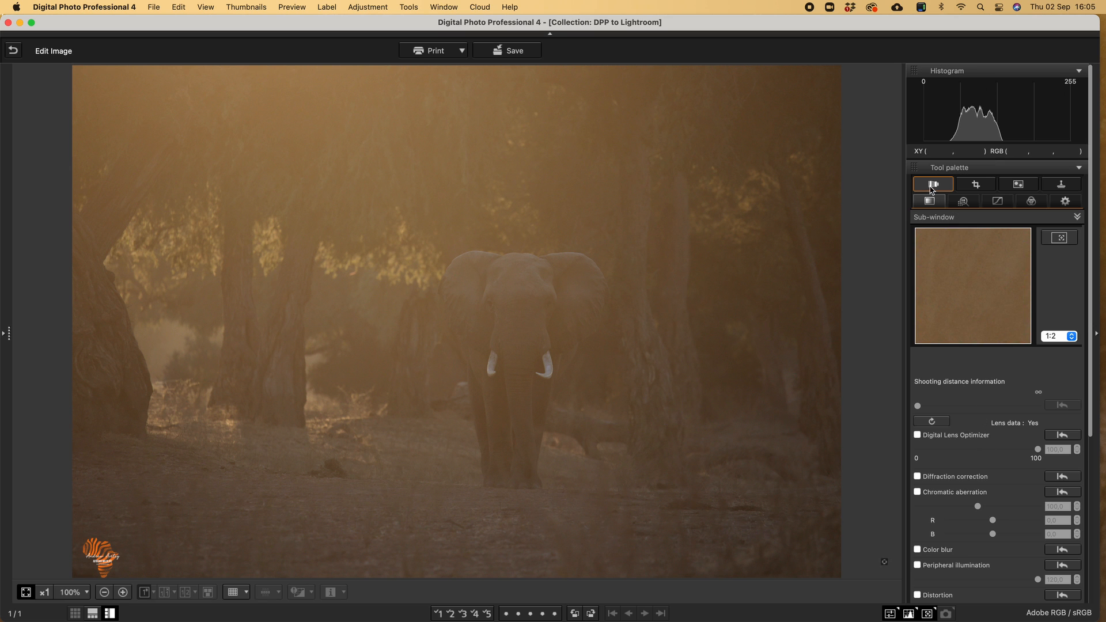
{"action": "scroll", "scroll_direction": "down", "scroll_amount": 3}
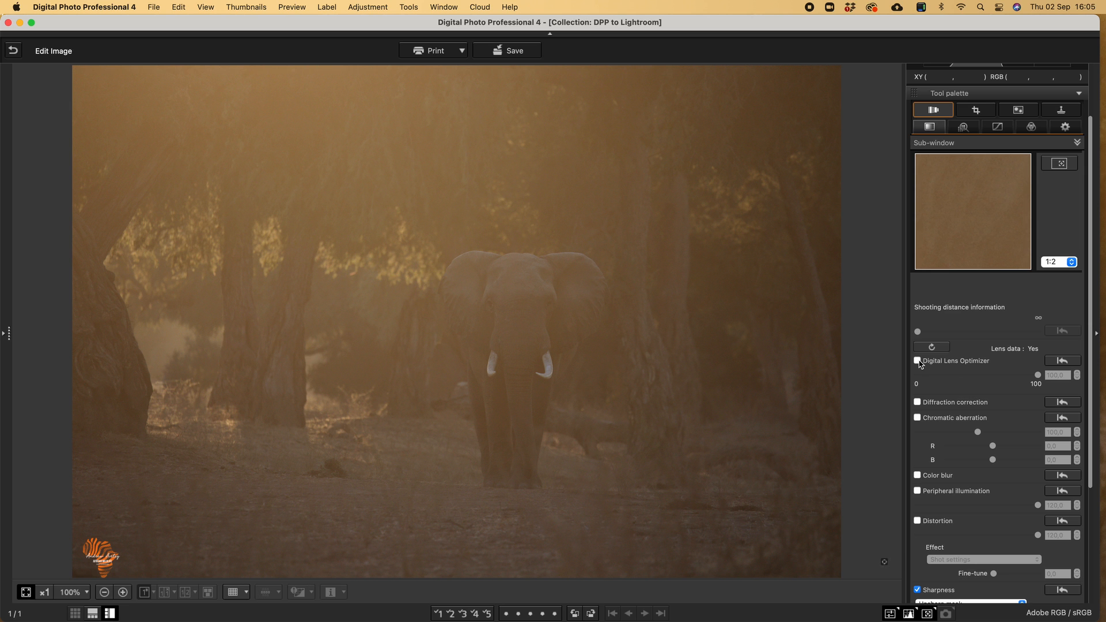
{"action": "left_click", "coordinate": [919, 361]}
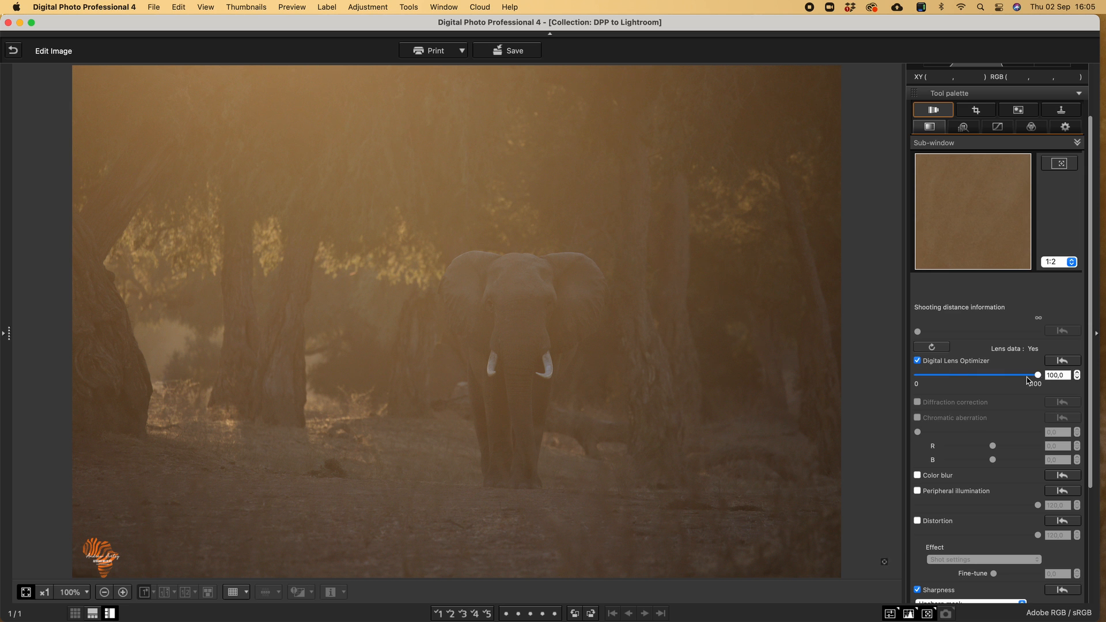
{"action": "left_click_drag", "start_coordinate": [1037, 374], "coordinate": [930, 374]}
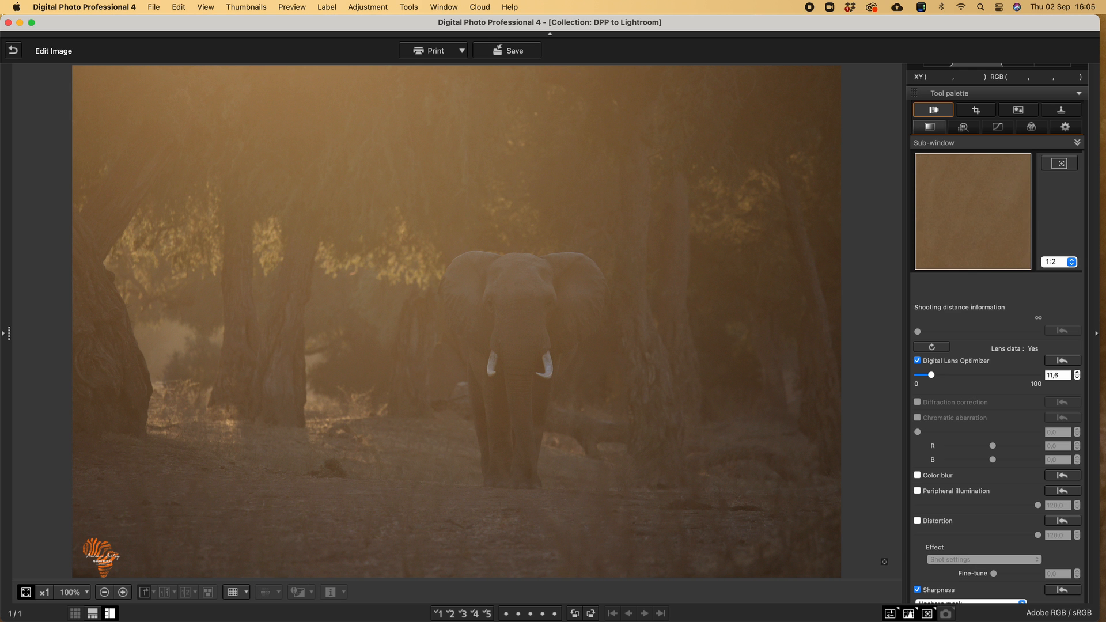
{"action": "left_click_drag", "start_coordinate": [932, 375], "coordinate": [991, 375]}
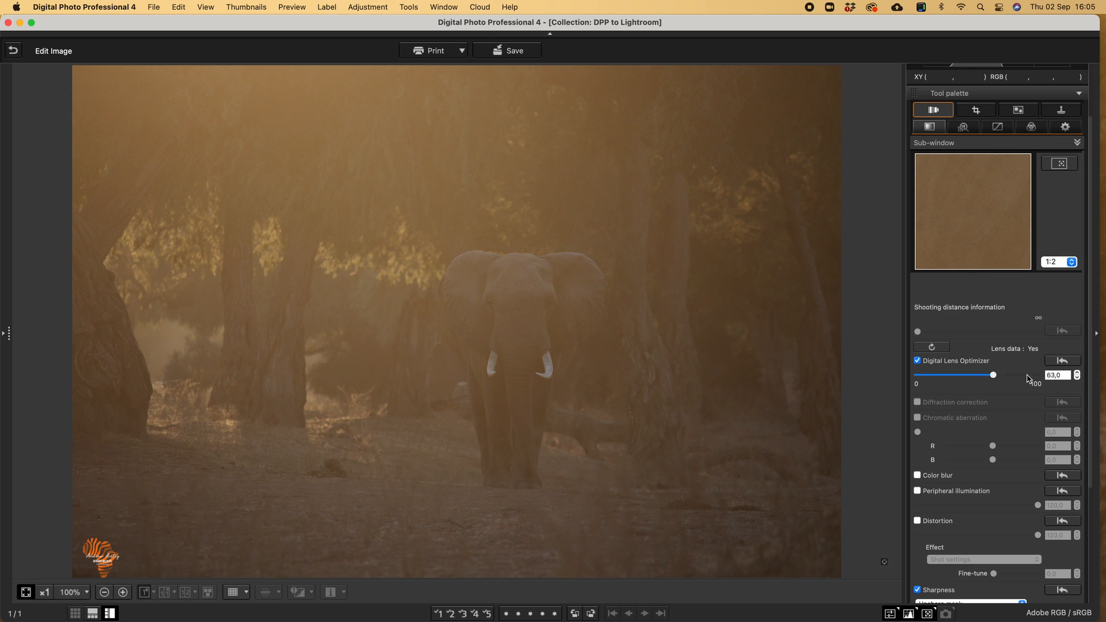
{"action": "left_click_drag", "start_coordinate": [993, 374], "coordinate": [1037, 374]}
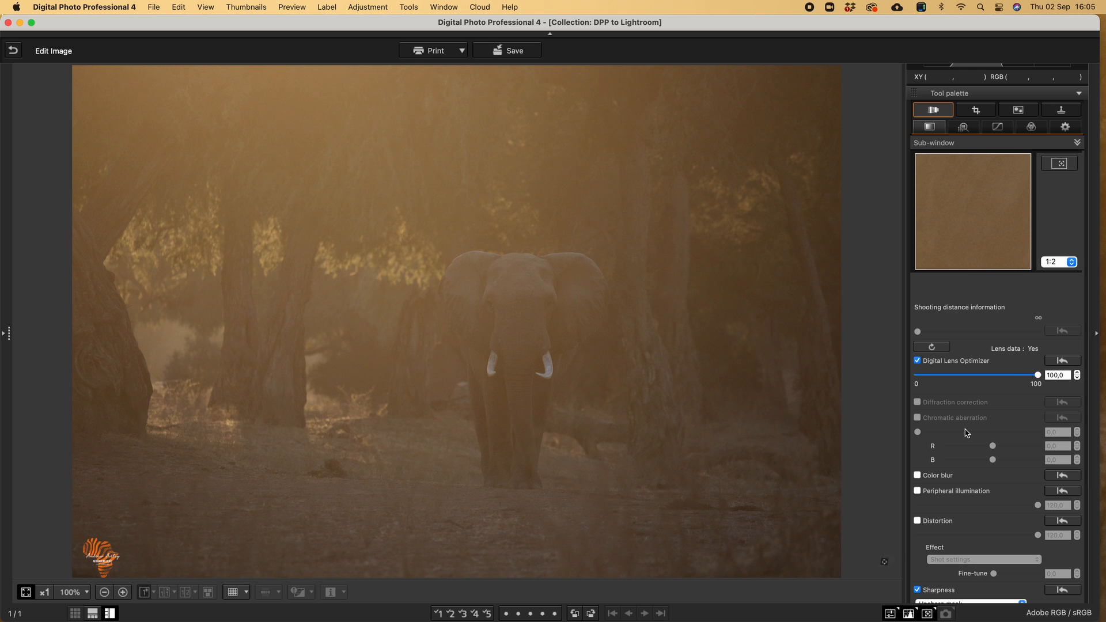
{"action": "mouse_move", "coordinate": [983, 428]}
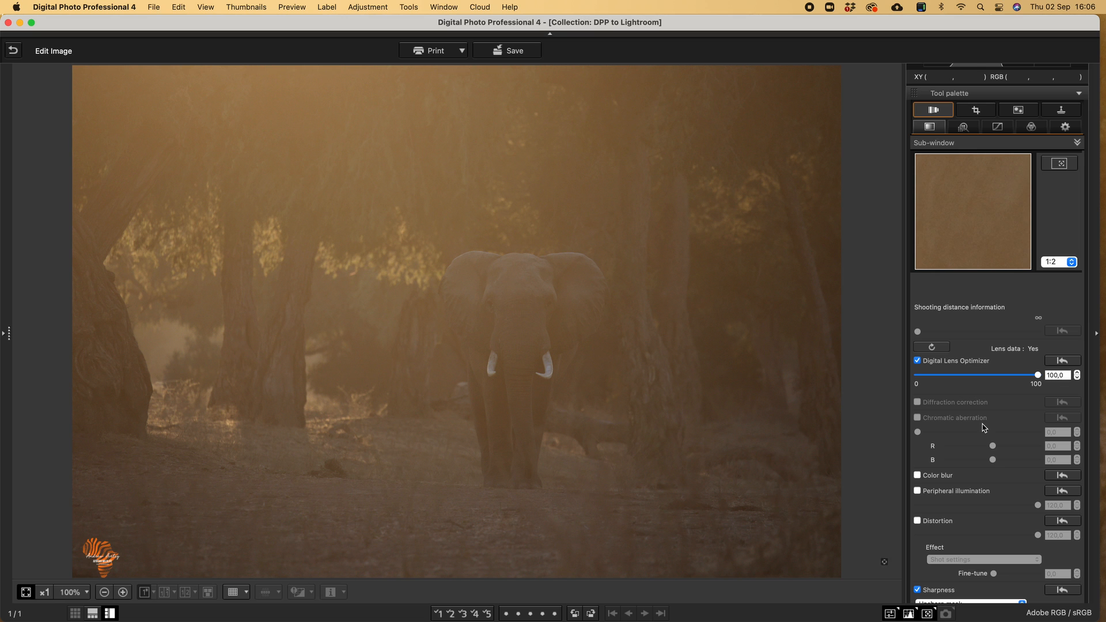
{"action": "mouse_move", "coordinate": [940, 486]}
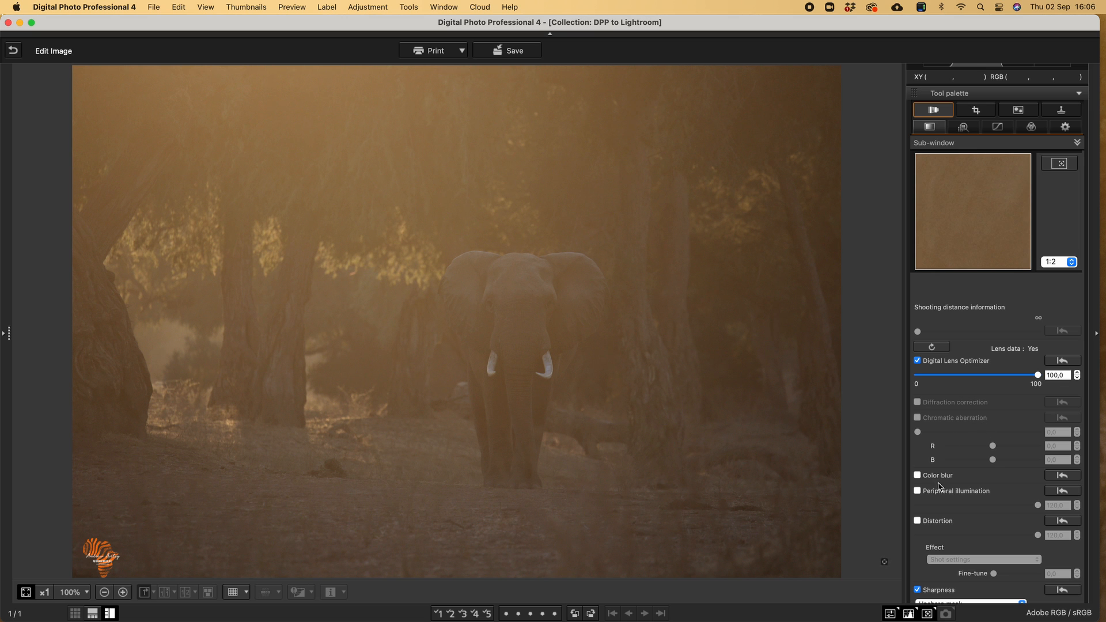
Enable Color blur, Peripheral illumination and Distortion corrections, comparing distortion on and off.
{"action": "left_click", "coordinate": [917, 475]}
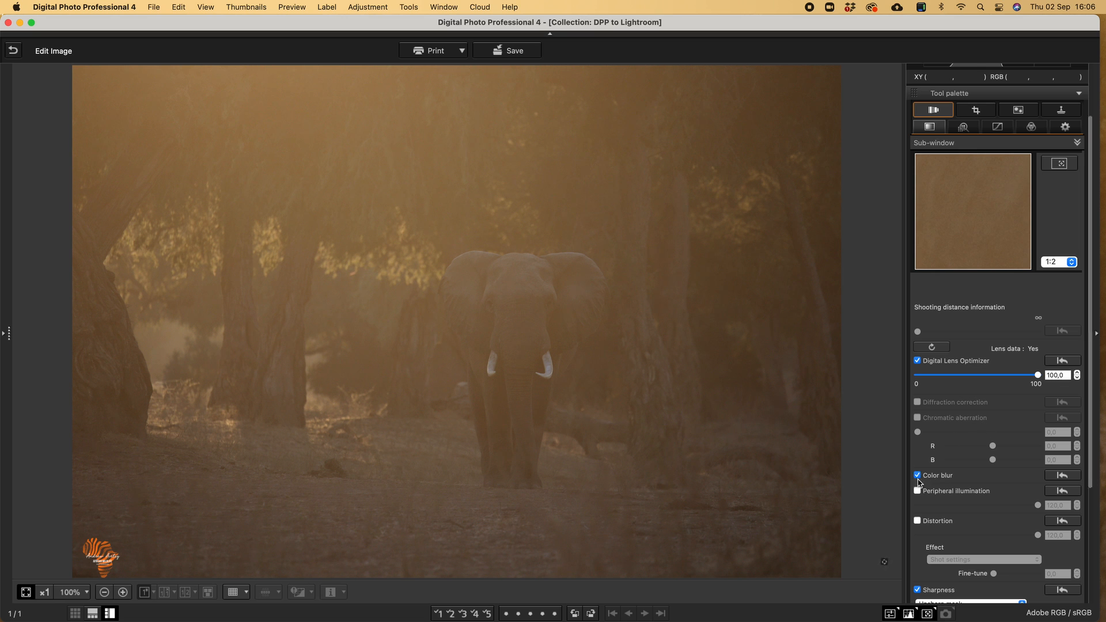
{"action": "left_click", "coordinate": [917, 491]}
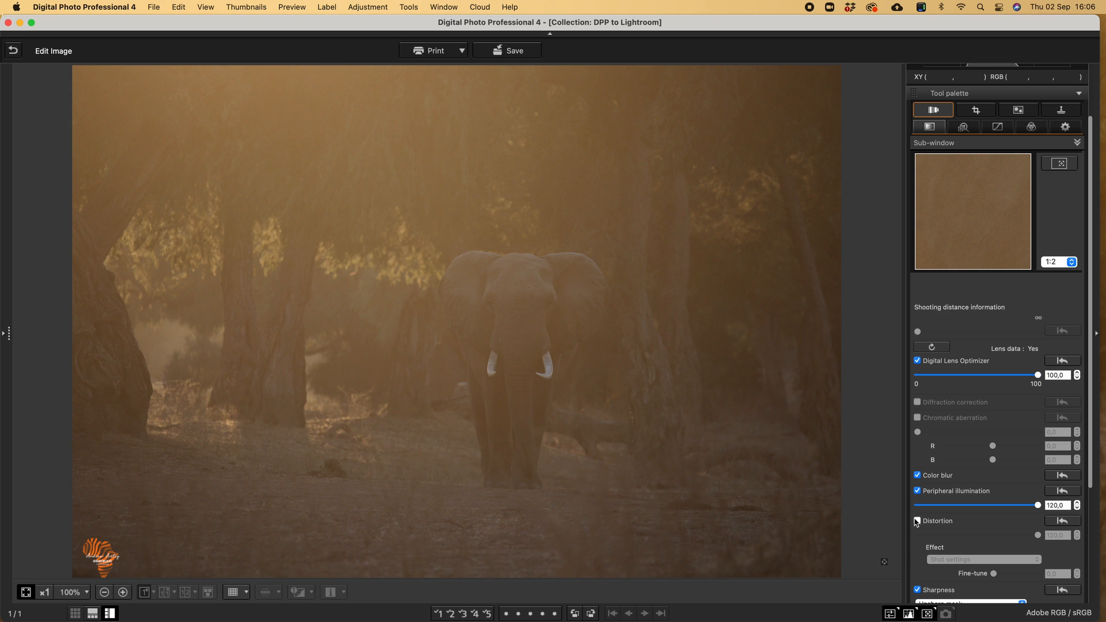
{"action": "left_click", "coordinate": [917, 521]}
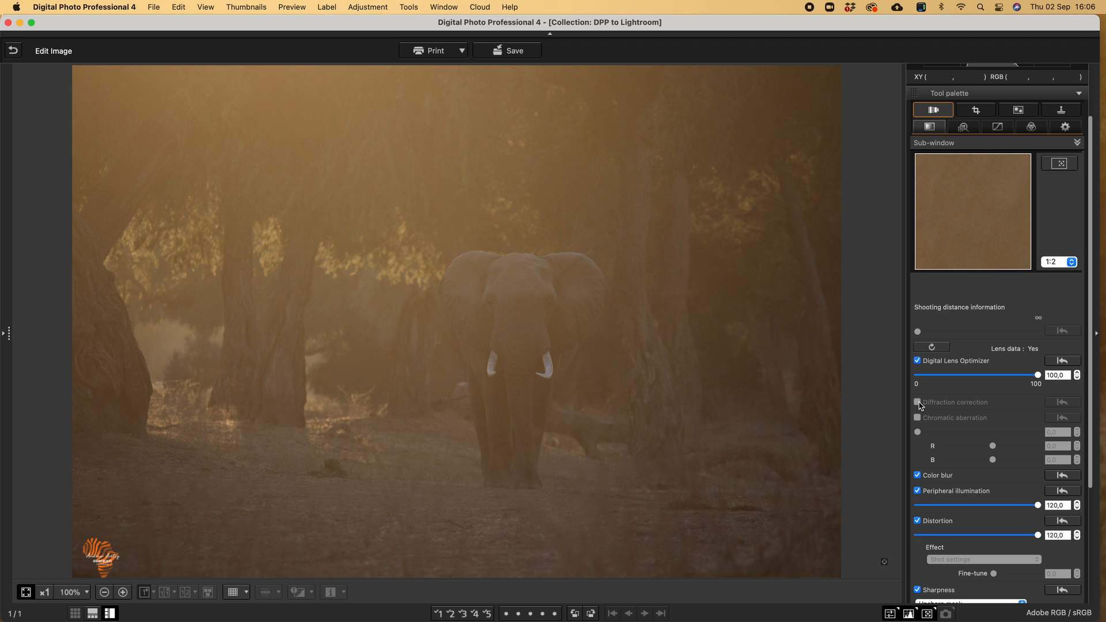
{"action": "mouse_move", "coordinate": [969, 420]}
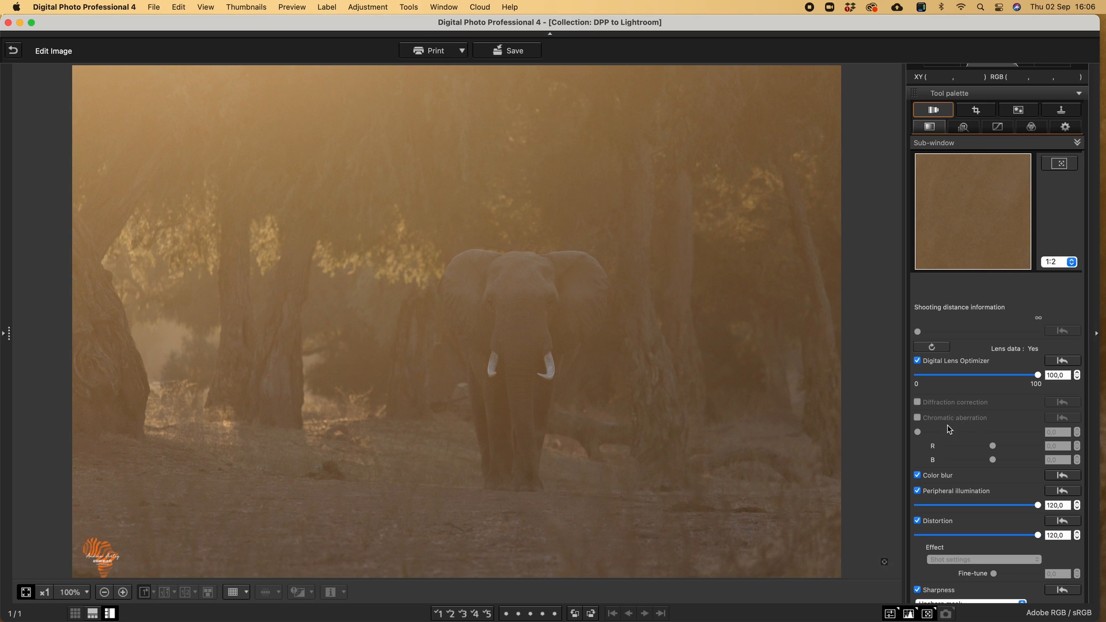
{"action": "left_click", "coordinate": [918, 521]}
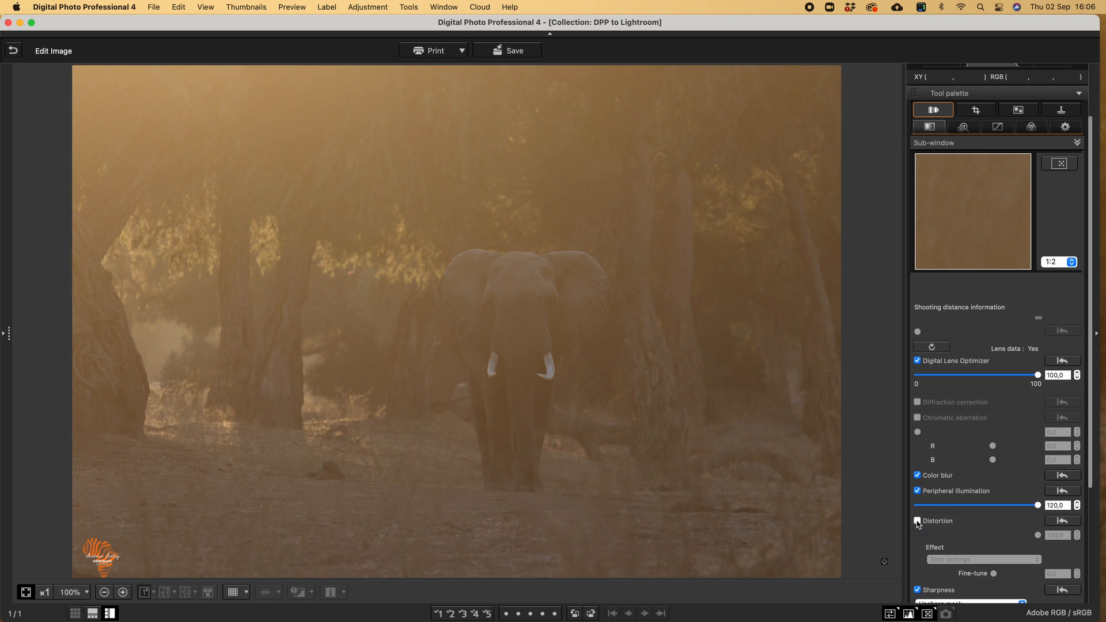
{"action": "left_click", "coordinate": [919, 521]}
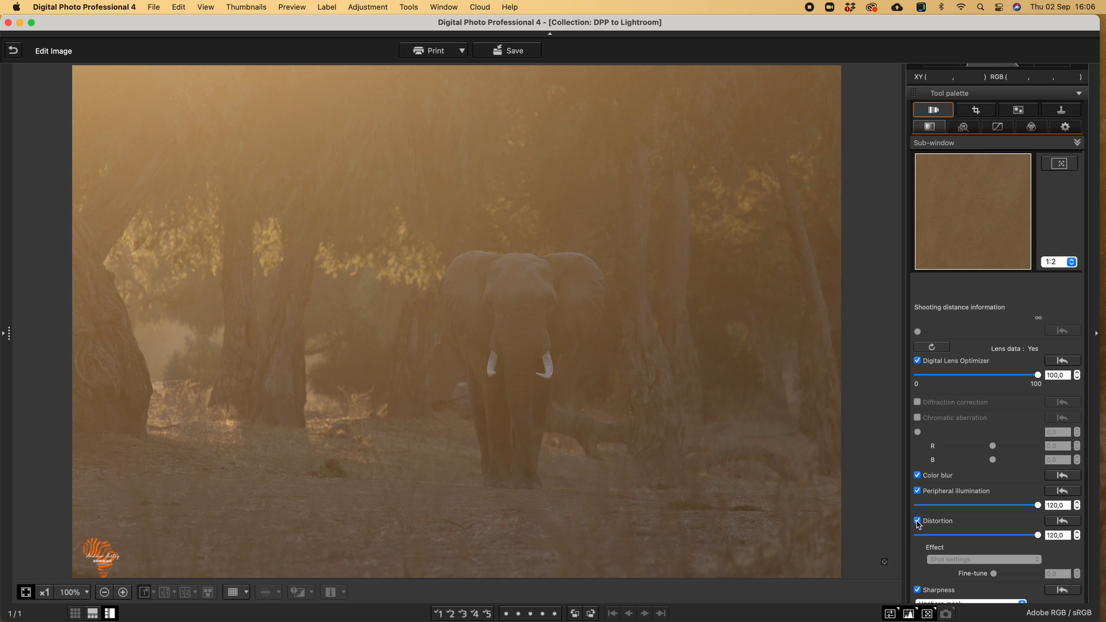
Compare the photo with and without Peripheral illumination vignetting correction, leaving it enabled.
{"action": "left_click", "coordinate": [918, 492]}
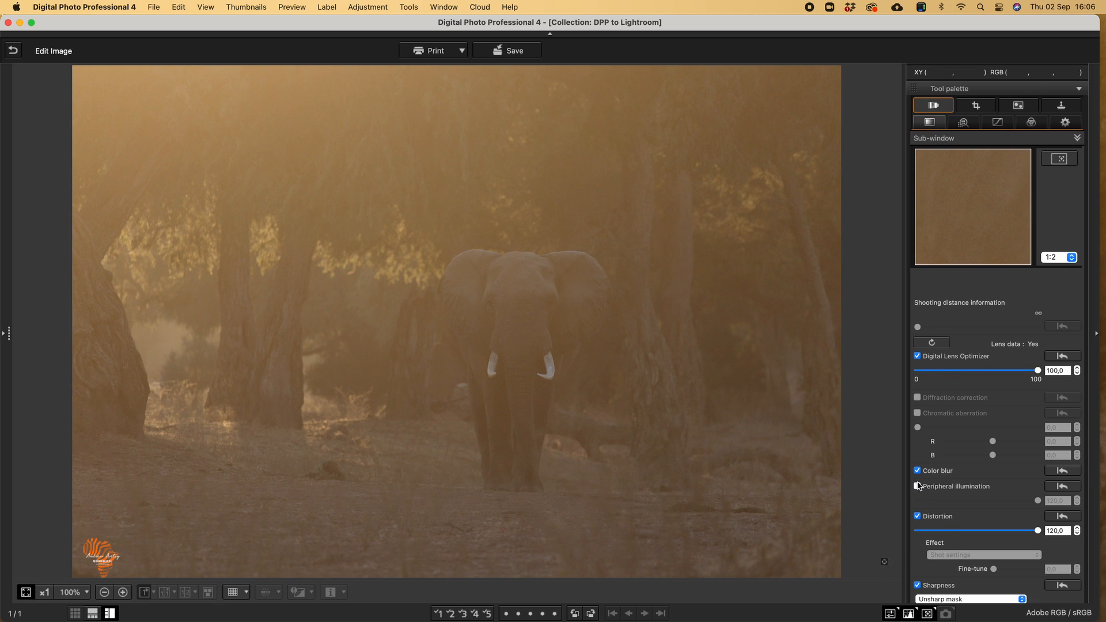
{"action": "left_click", "coordinate": [918, 487]}
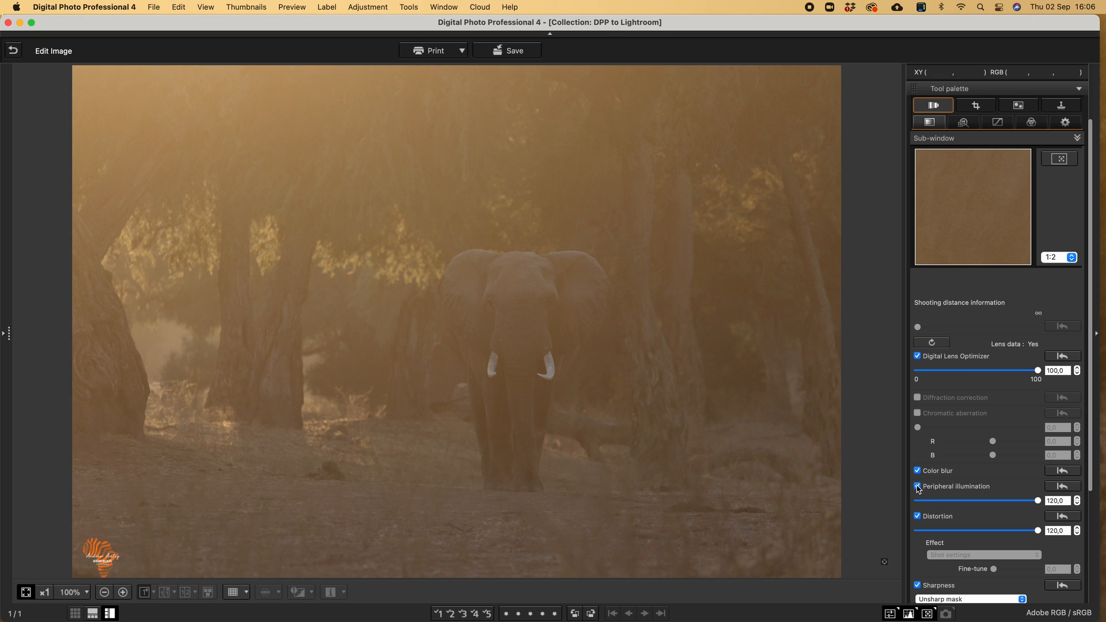
{"action": "left_click", "coordinate": [919, 486]}
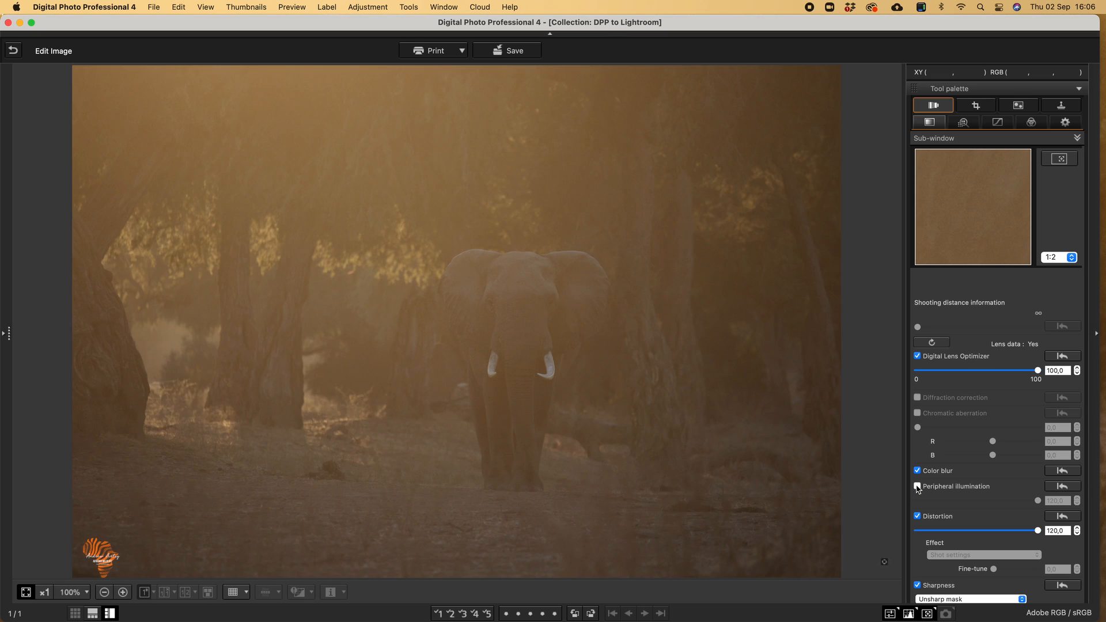
{"action": "left_click", "coordinate": [917, 486]}
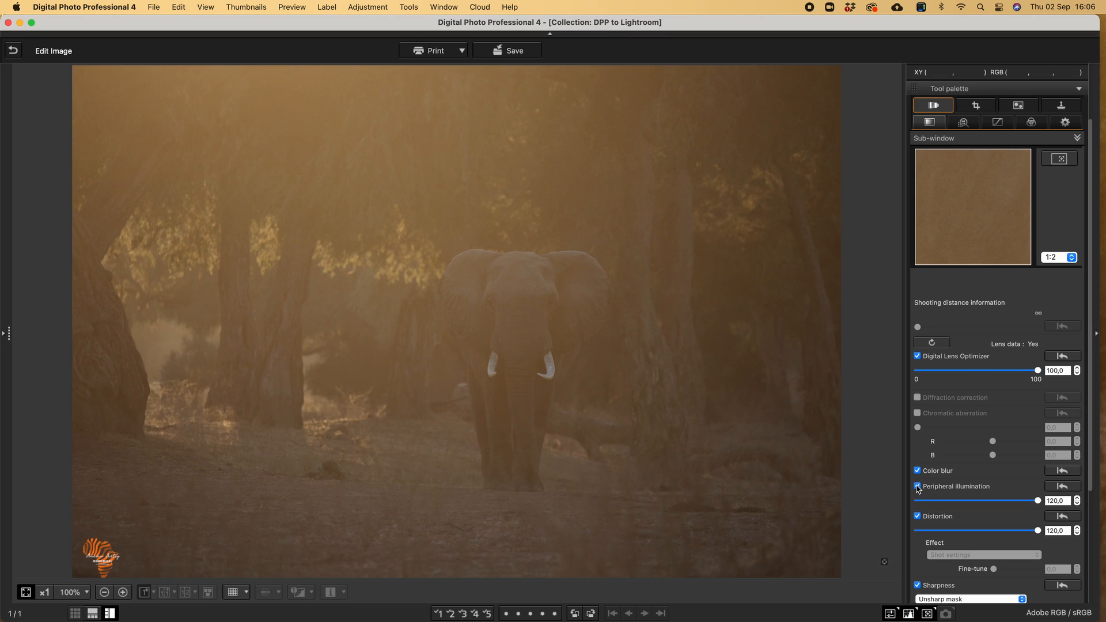
{"action": "left_click", "coordinate": [917, 486]}
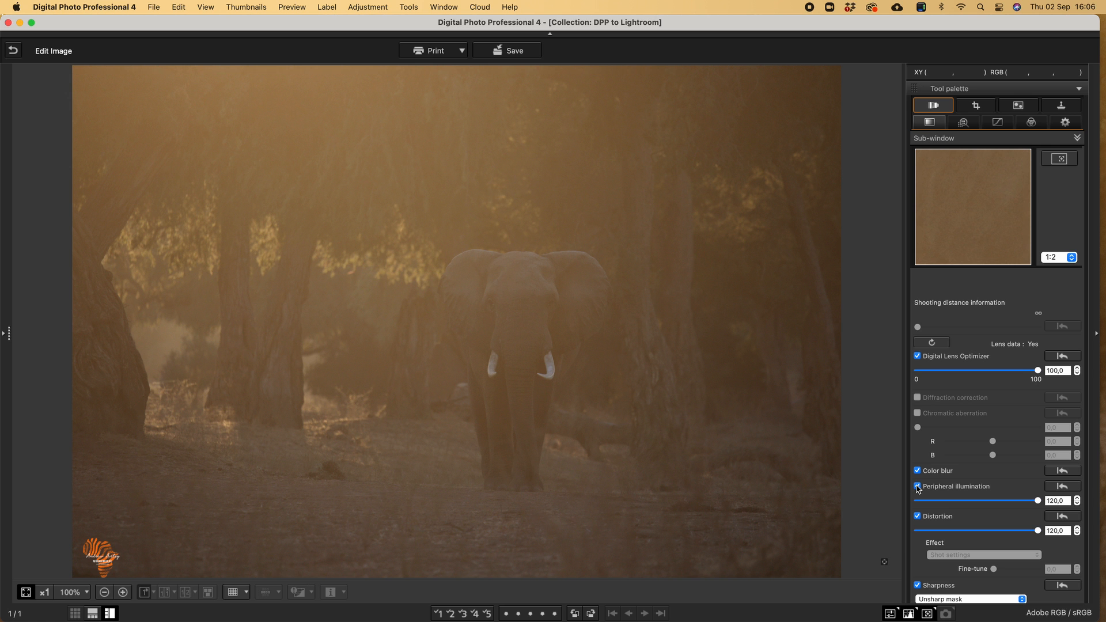
{"action": "left_click", "coordinate": [918, 486]}
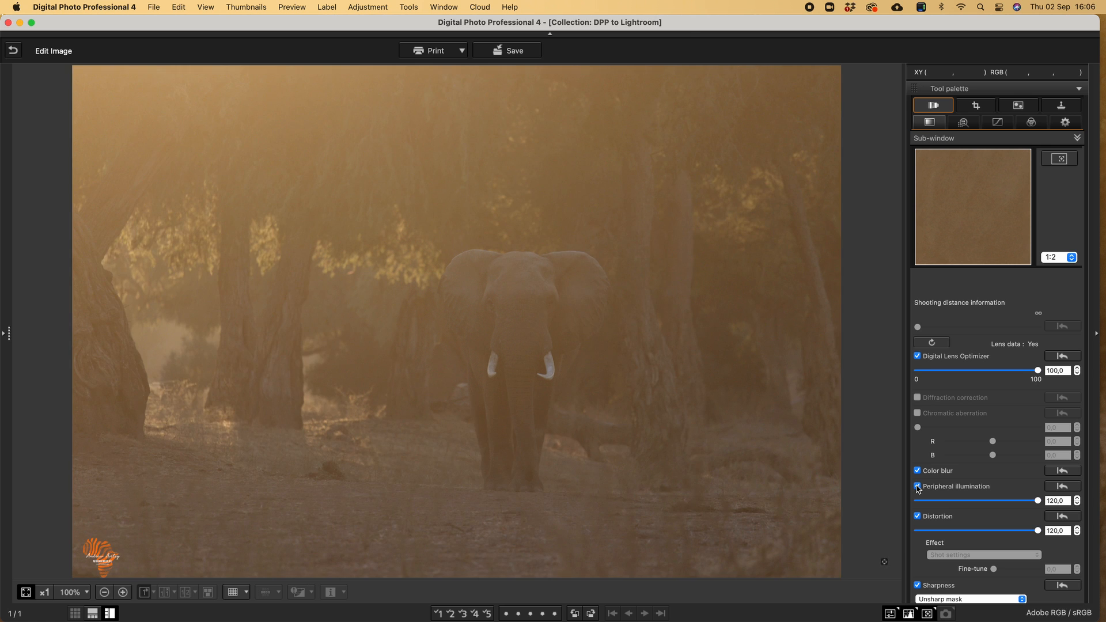
{"action": "left_click", "coordinate": [918, 486]}
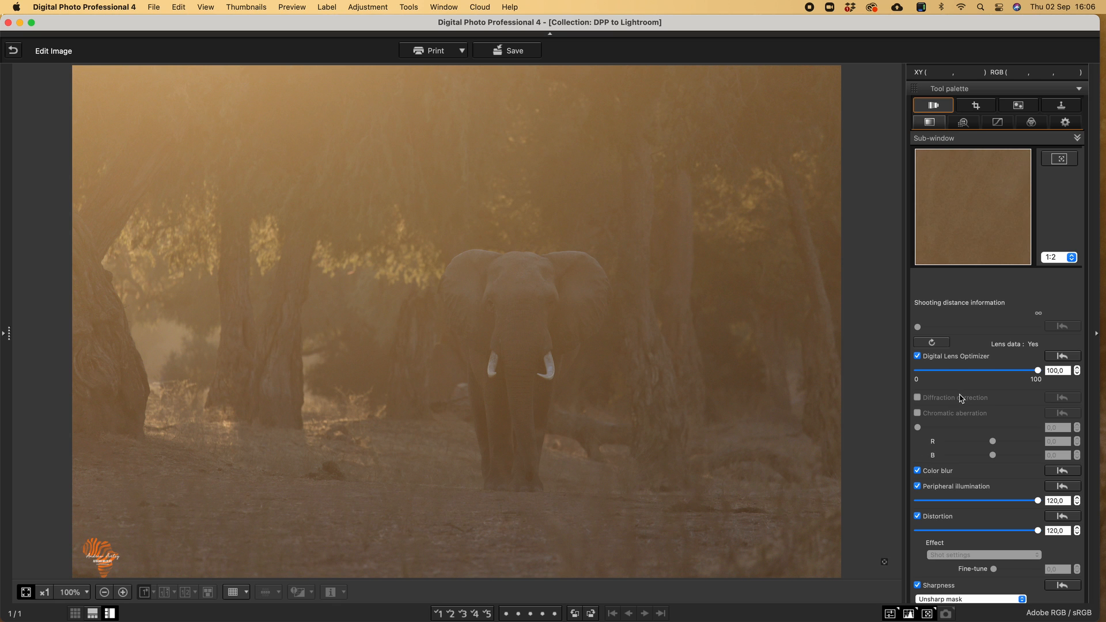
{"action": "scroll", "scroll_direction": "down", "scroll_amount": 3}
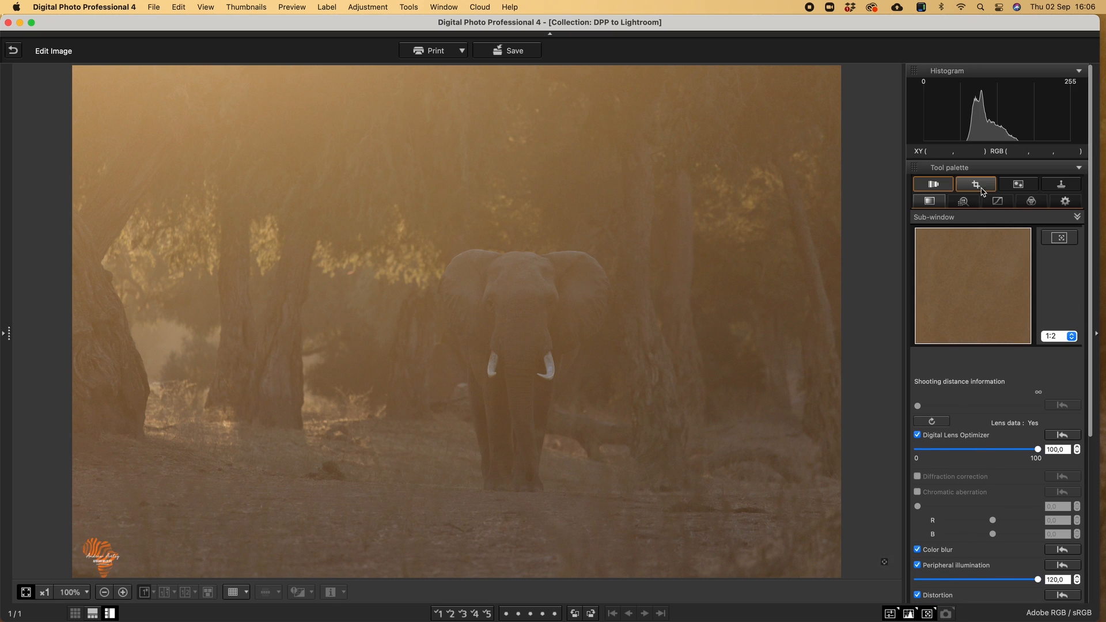
{"action": "left_click", "coordinate": [929, 200]}
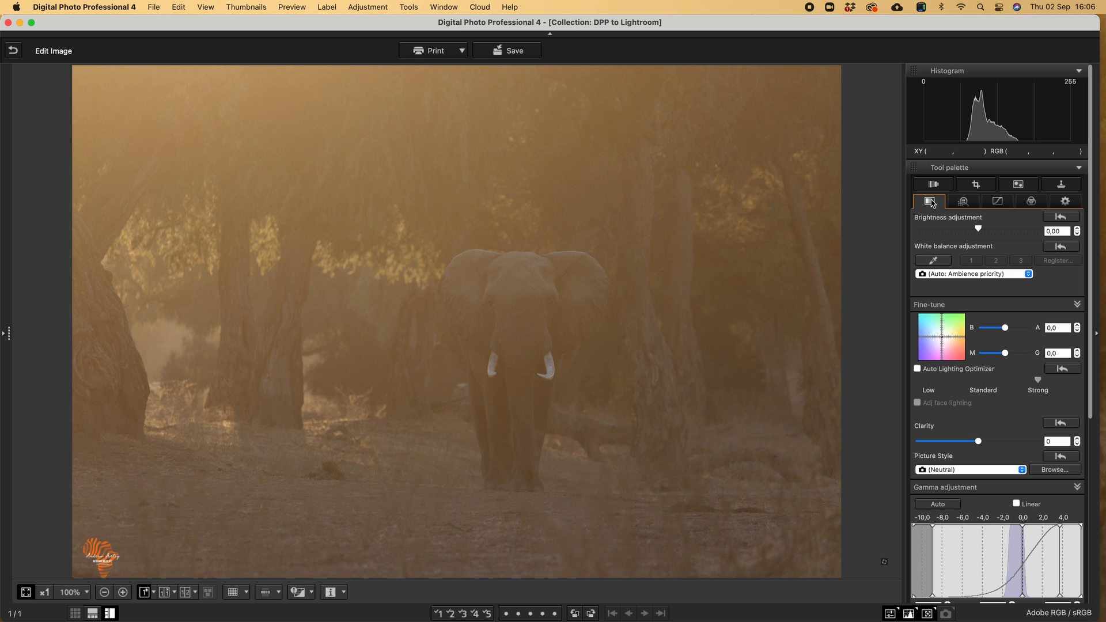
{"action": "mouse_move", "coordinate": [934, 230]}
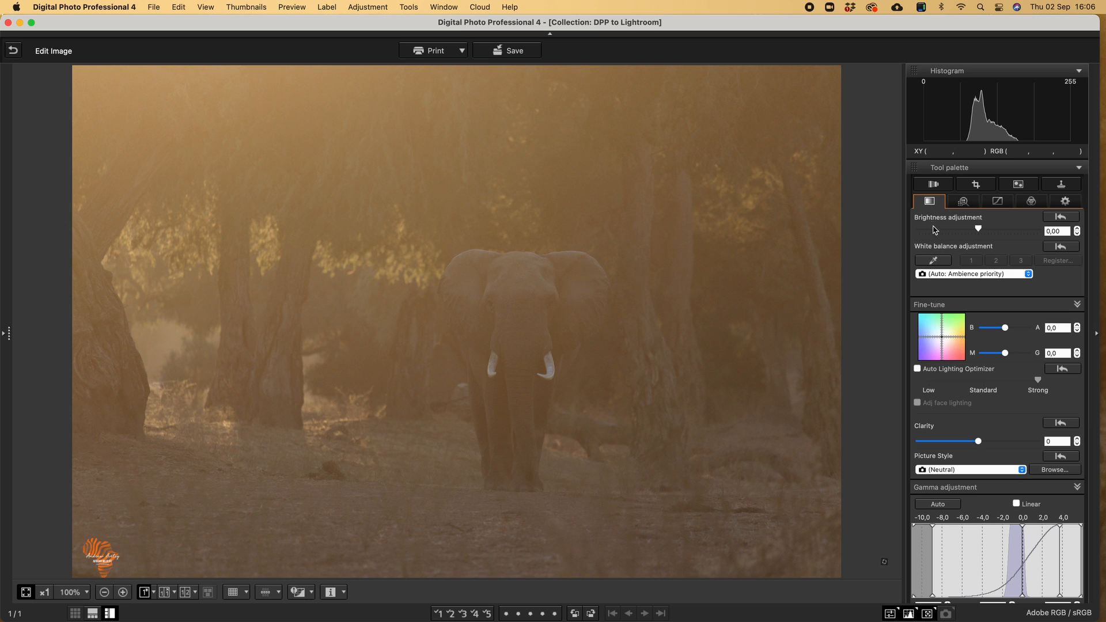
{"action": "left_click", "coordinate": [918, 369]}
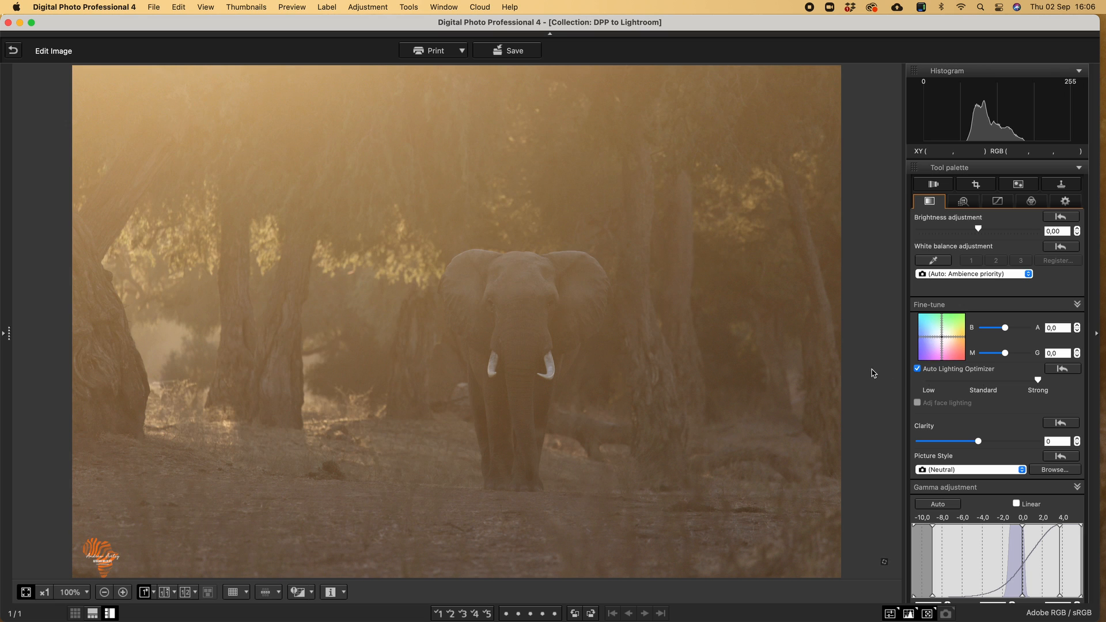
{"action": "mouse_move", "coordinate": [570, 328]}
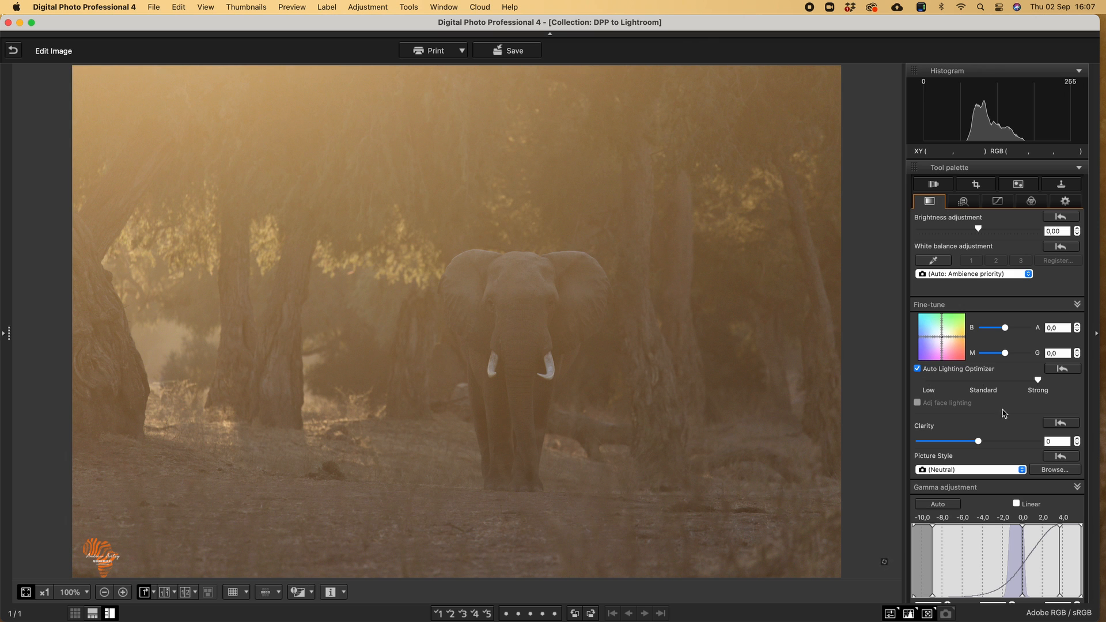
{"action": "mouse_move", "coordinate": [984, 430]}
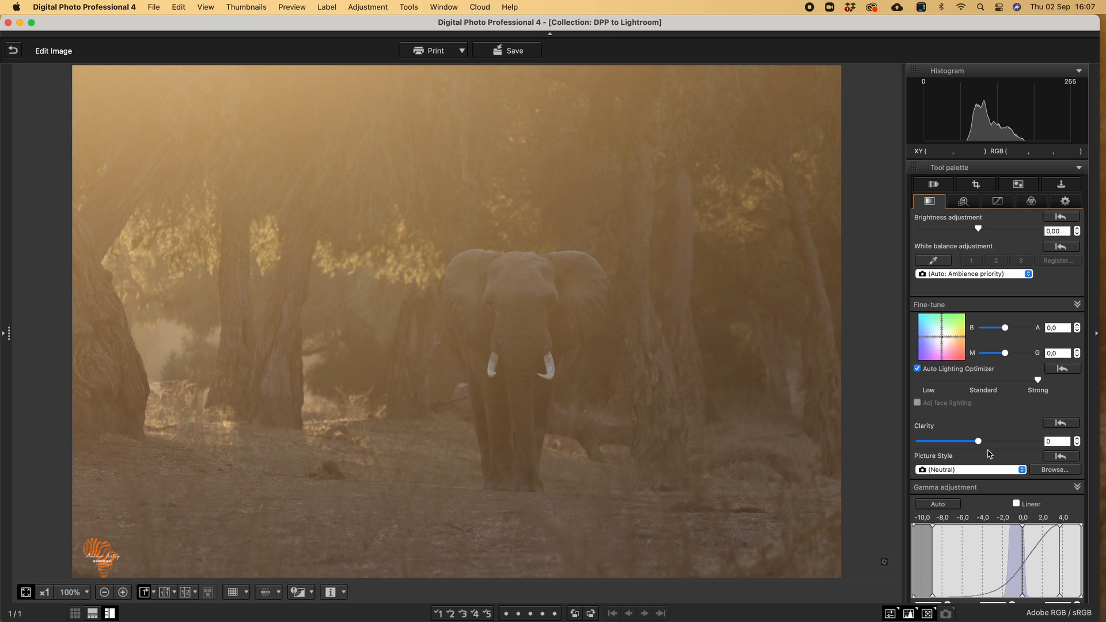
{"action": "scroll", "scroll_direction": "down", "scroll_amount": 3}
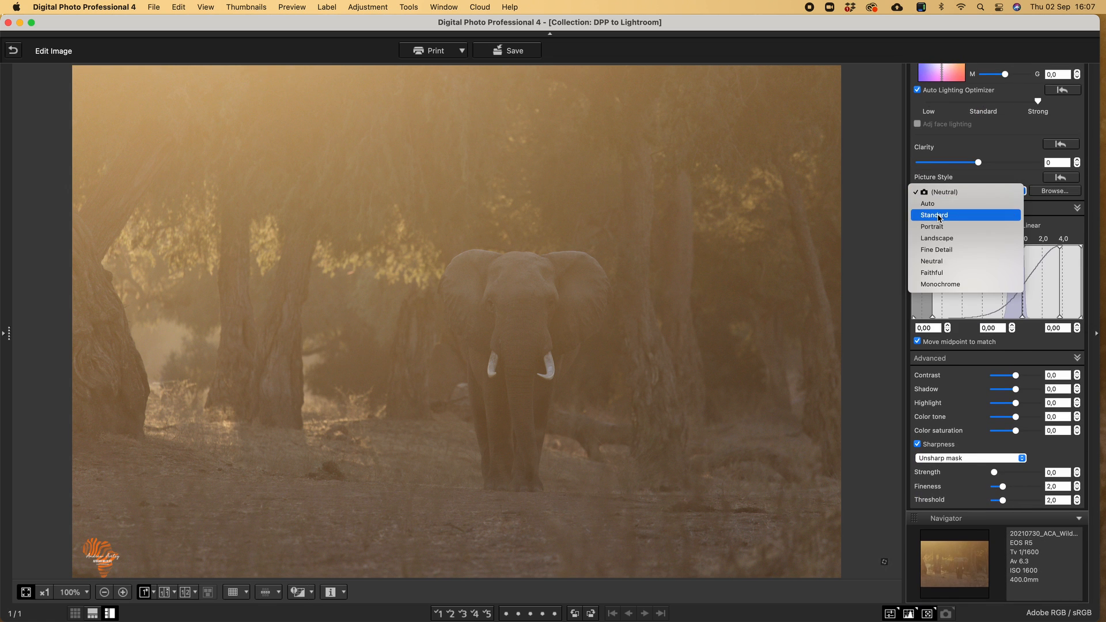
Switch the Picture Style from Neutral to Standard, comparing the two and keeping Standard.
{"action": "left_click", "coordinate": [933, 216]}
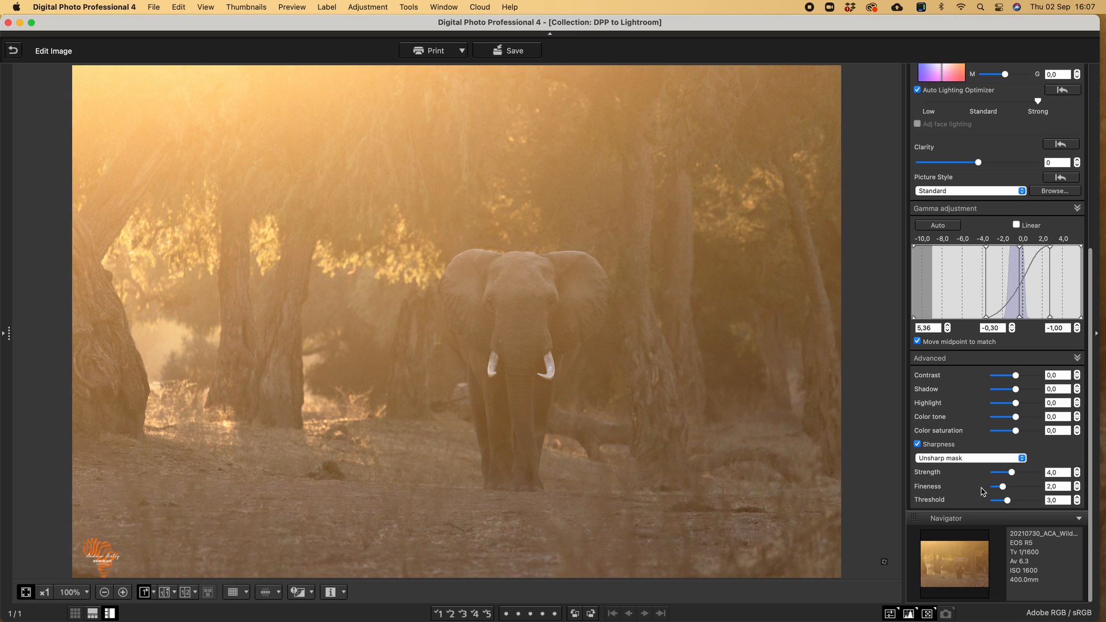
{"action": "mouse_move", "coordinate": [1014, 502]}
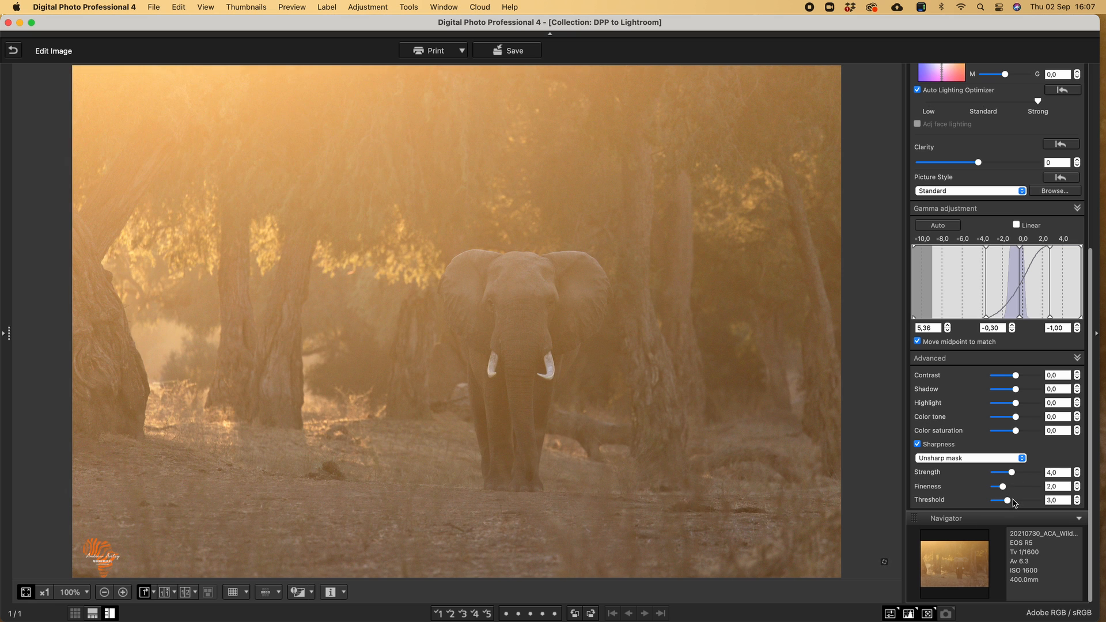
{"action": "mouse_move", "coordinate": [1012, 445]}
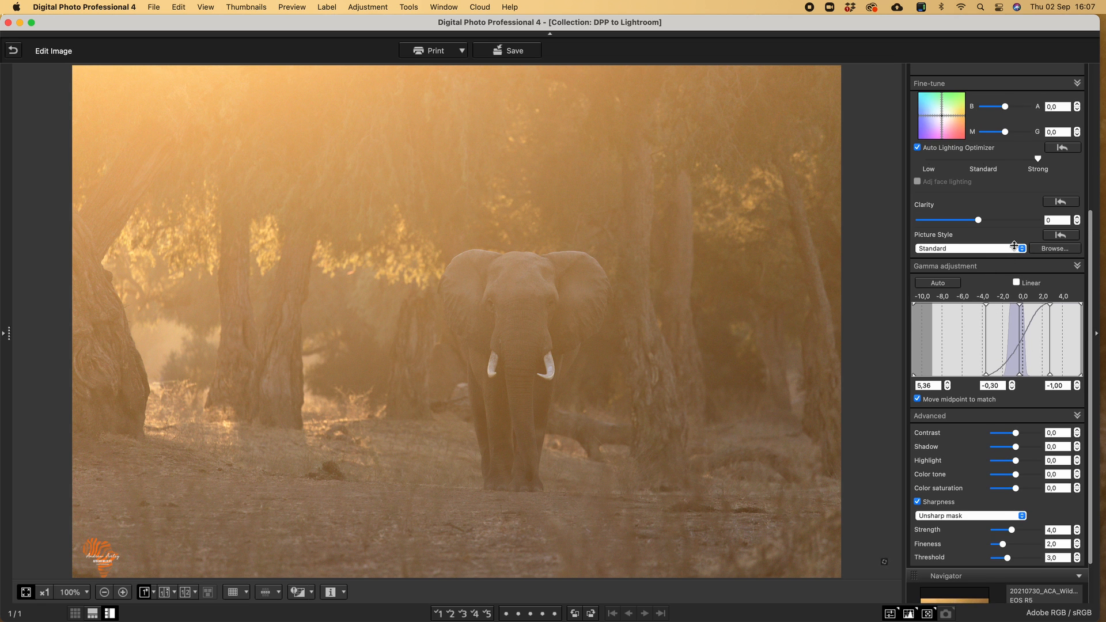
{"action": "left_click", "coordinate": [966, 248]}
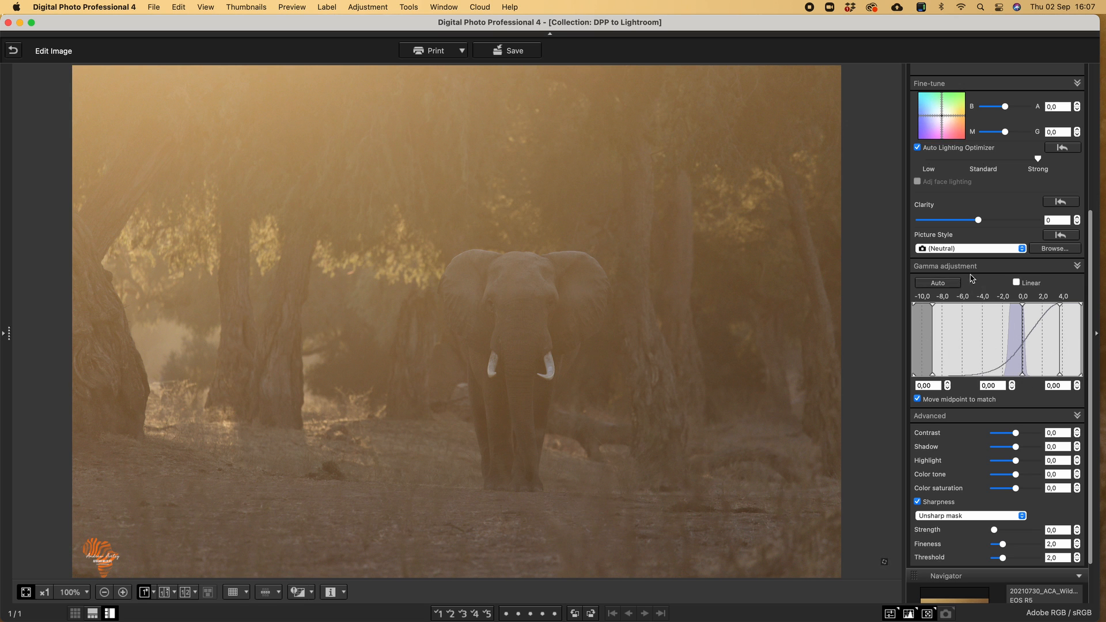
{"action": "left_click", "coordinate": [970, 248]}
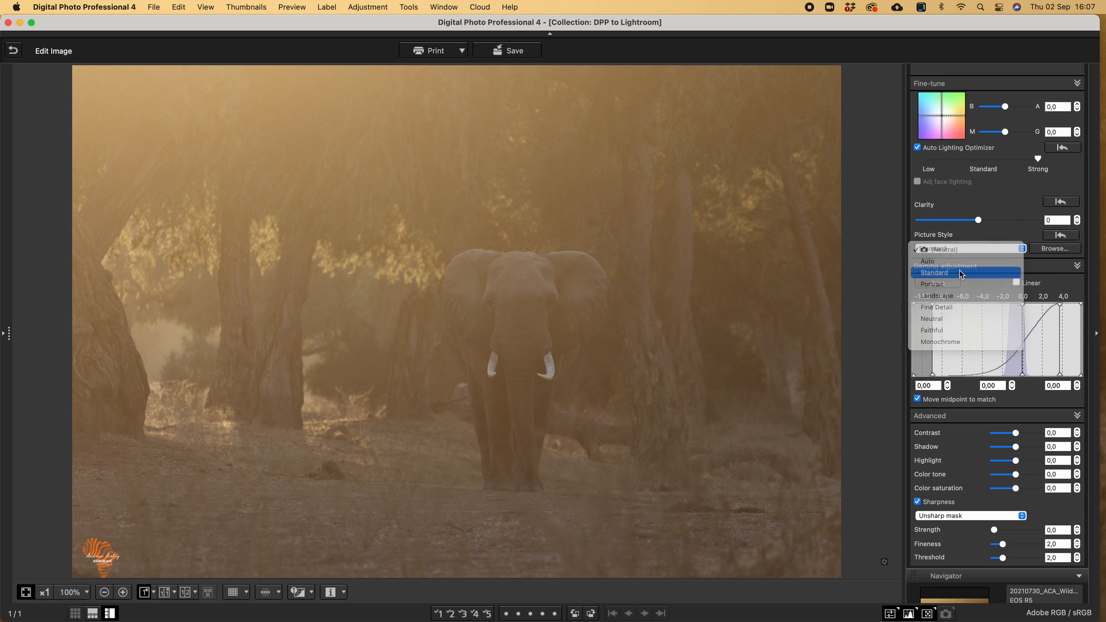
{"action": "left_click", "coordinate": [935, 272]}
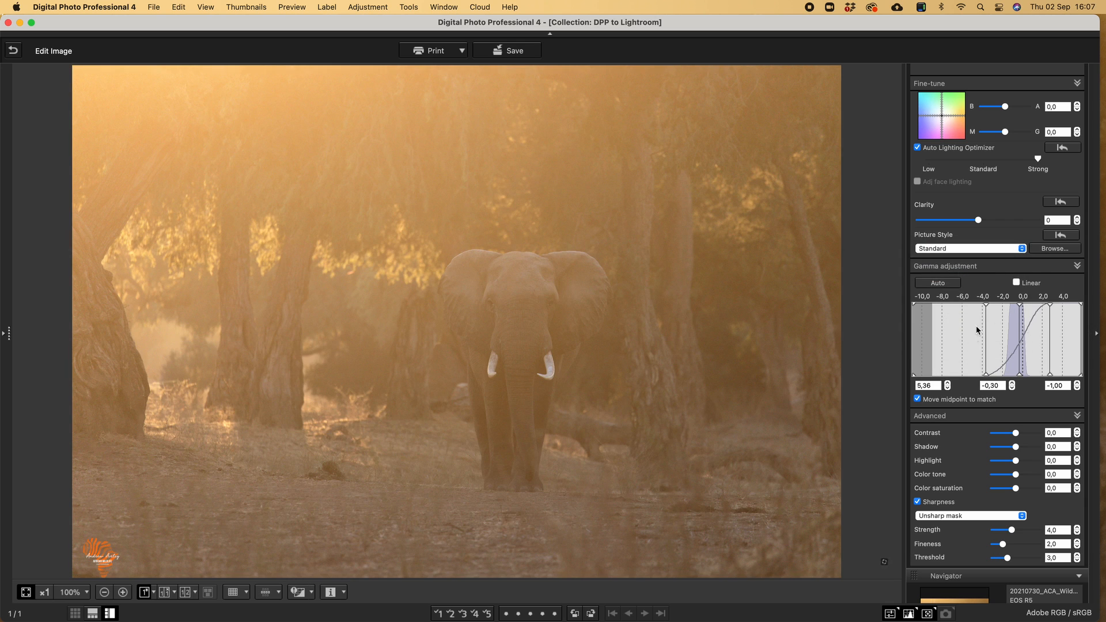
{"action": "mouse_move", "coordinate": [1023, 482]}
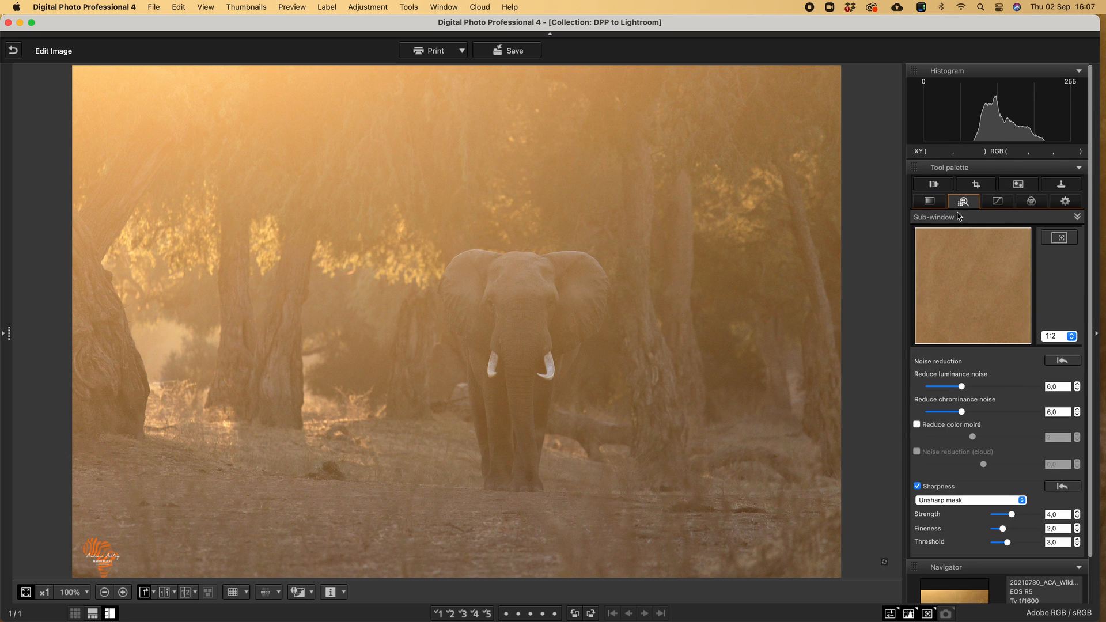
{"action": "mouse_move", "coordinate": [979, 366]}
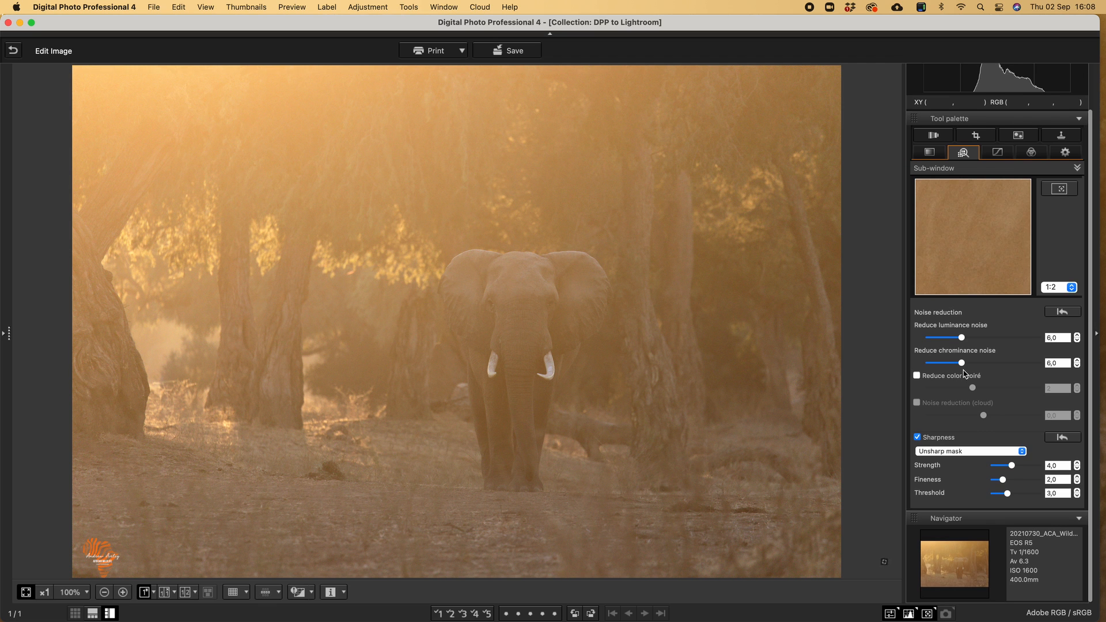
{"action": "mouse_move", "coordinate": [832, 285]}
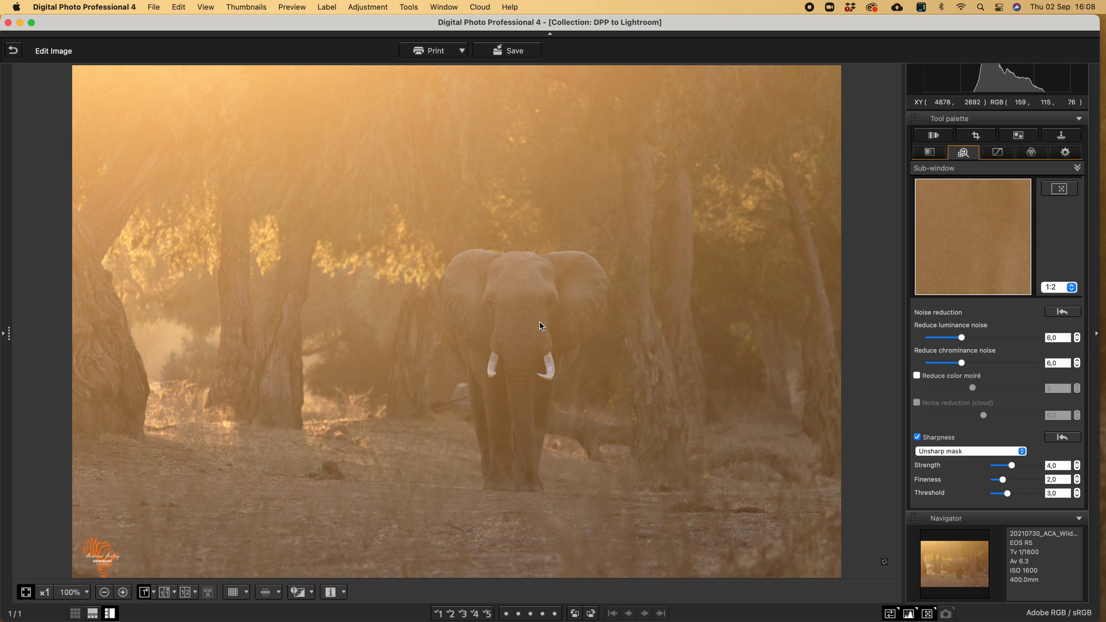
{"action": "mouse_move", "coordinate": [546, 368]}
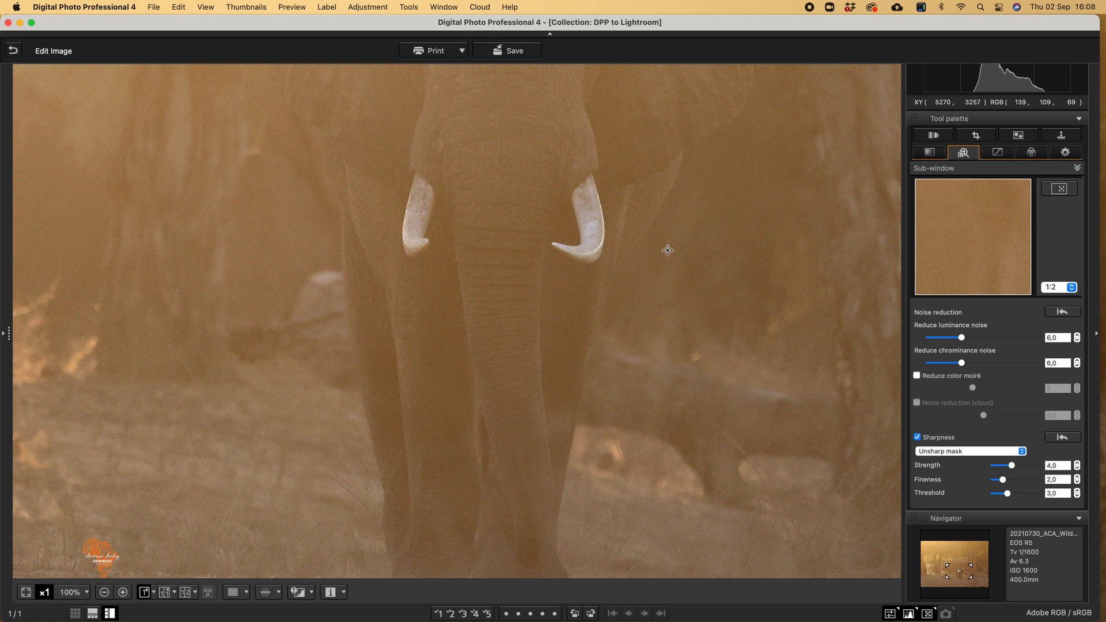
{"action": "mouse_move", "coordinate": [666, 256]}
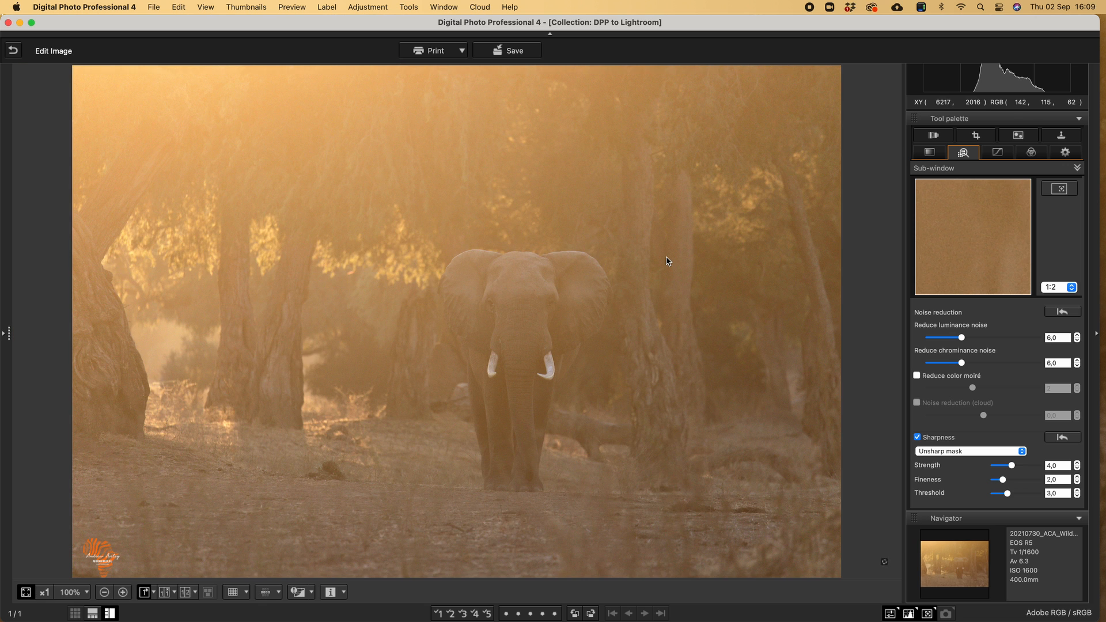
{"action": "mouse_move", "coordinate": [508, 450]}
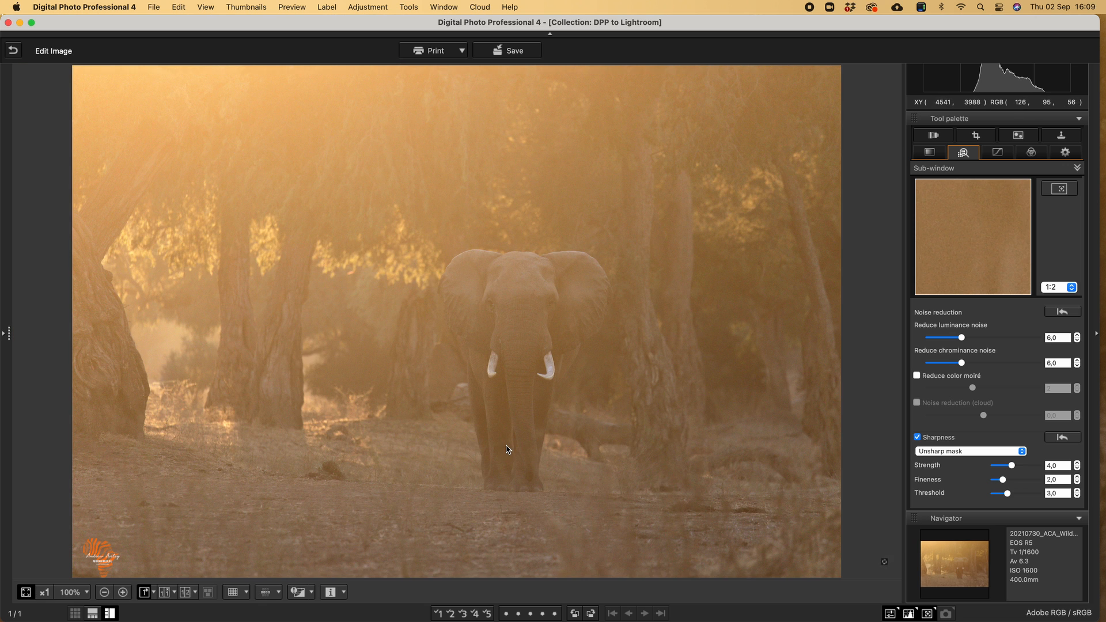
{"action": "mouse_move", "coordinate": [557, 490]}
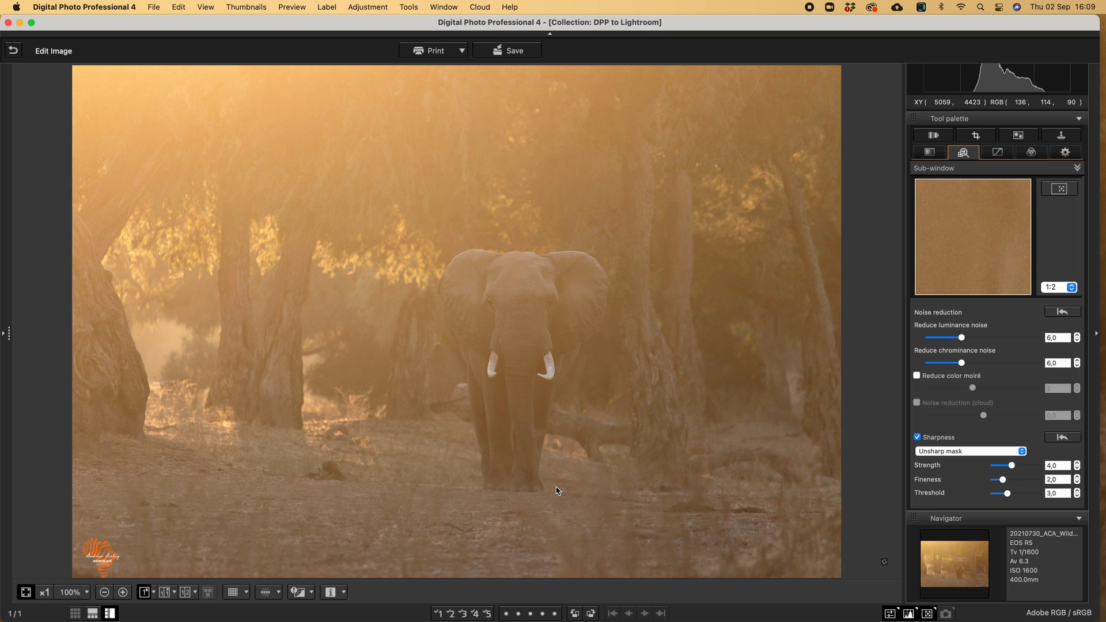
{"action": "mouse_move", "coordinate": [557, 491]}
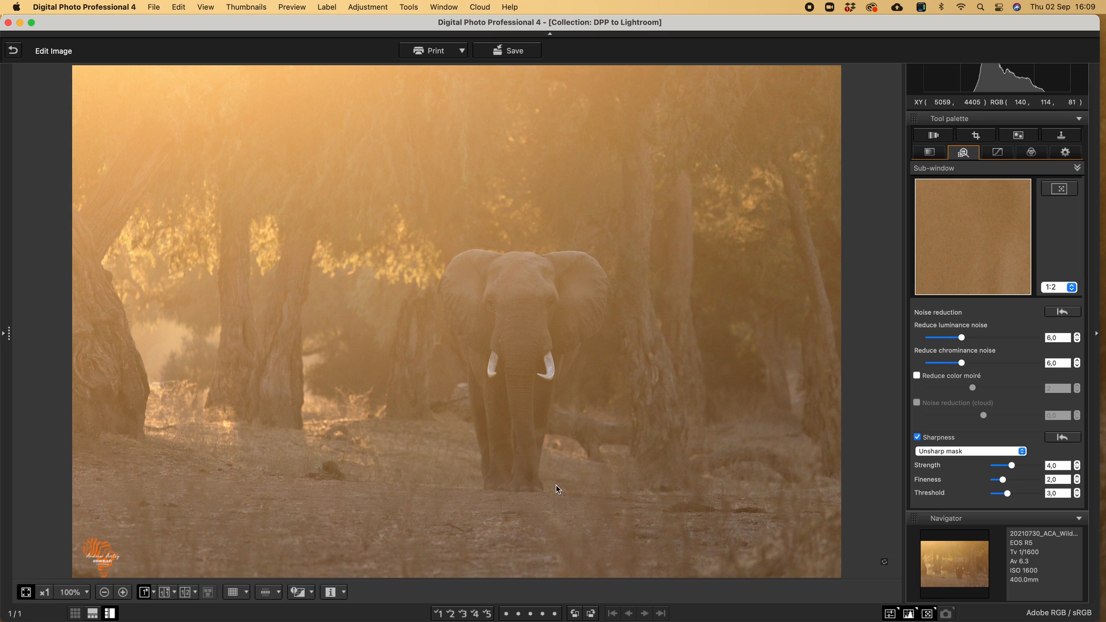
{"action": "mouse_move", "coordinate": [520, 398]}
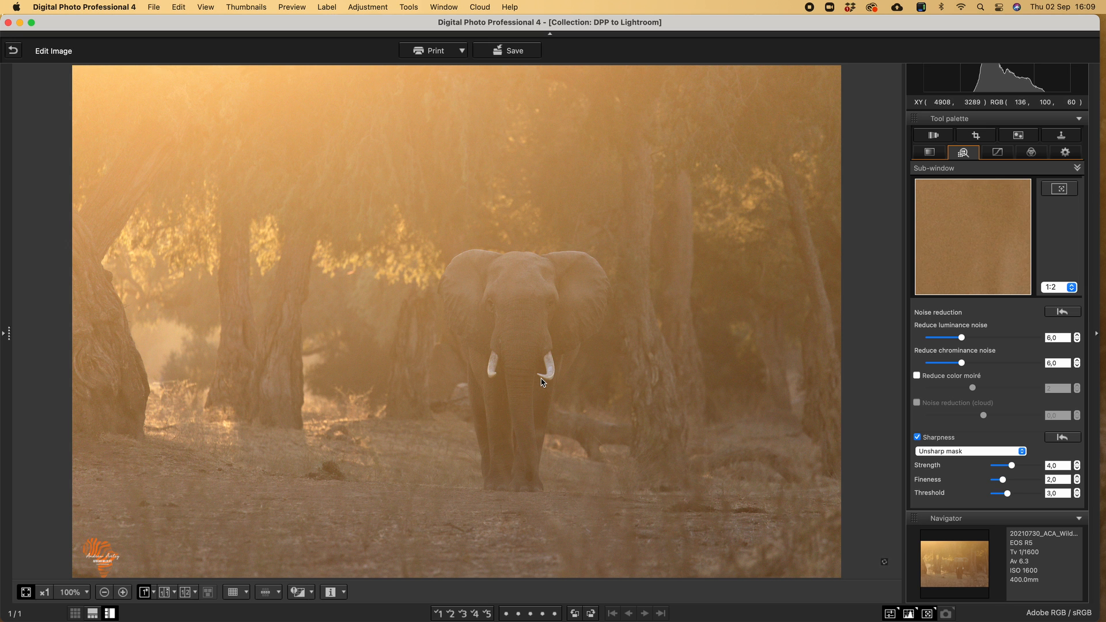
{"action": "mouse_move", "coordinate": [541, 382]}
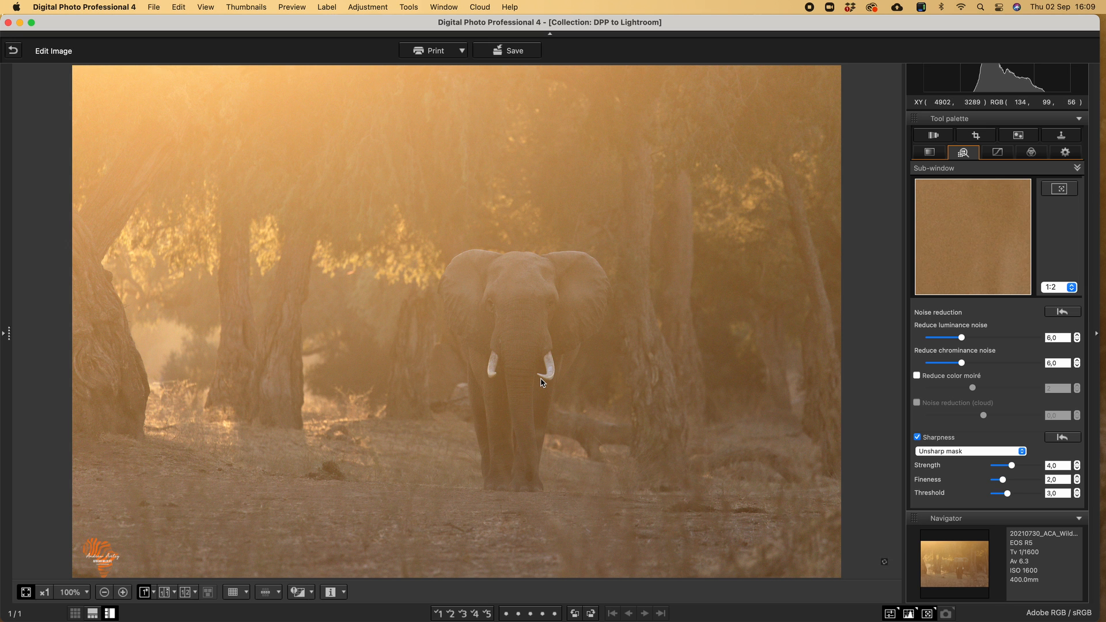
{"action": "mouse_move", "coordinate": [153, 10]}
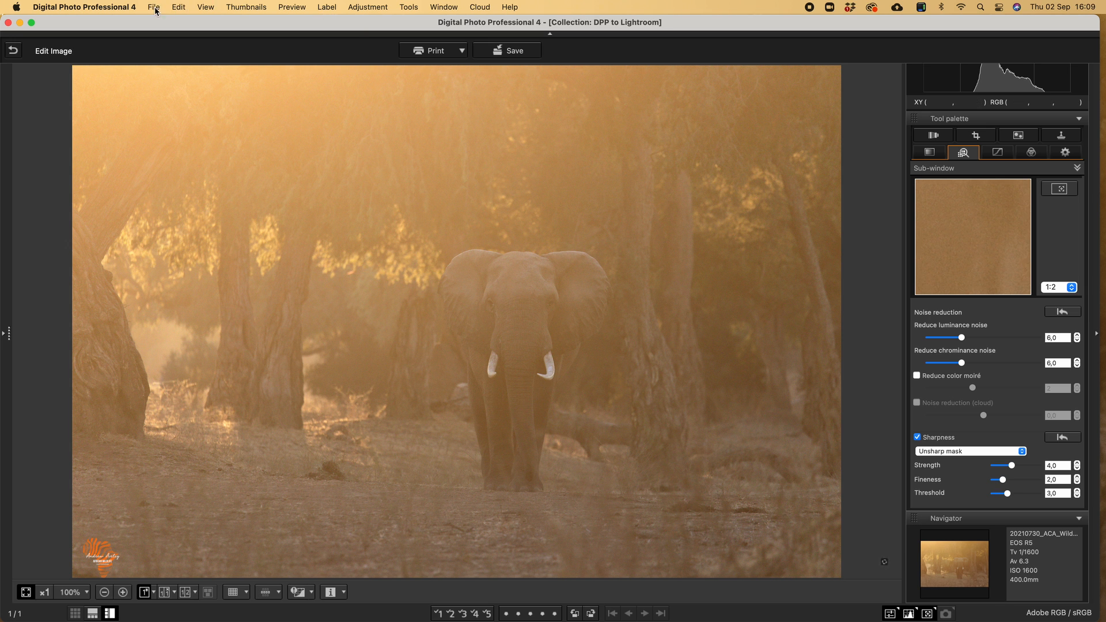
Save all recipes to a recipe file named 'DPP Mana Pools Backlight' via Save recipe in file.
{"action": "left_click", "coordinate": [153, 7]}
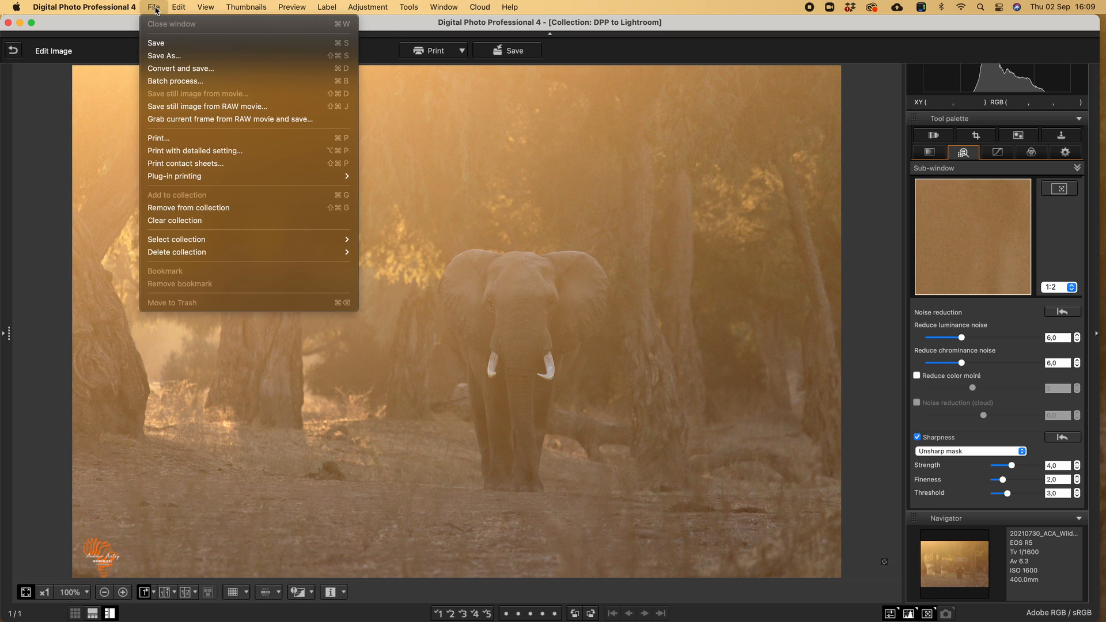
{"action": "left_click", "coordinate": [179, 7]}
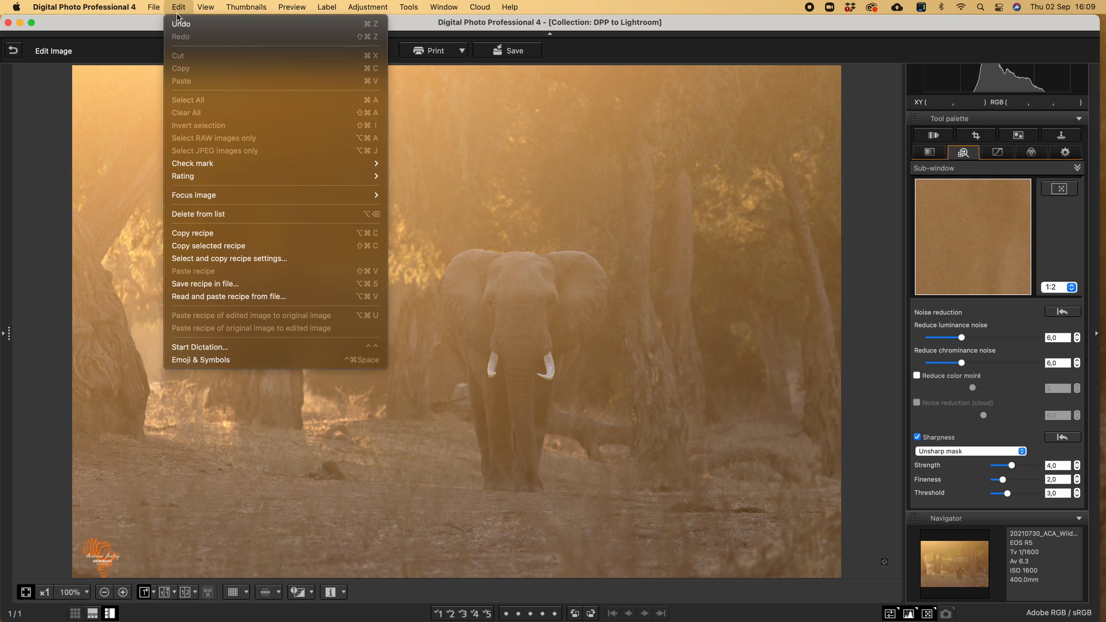
{"action": "mouse_move", "coordinate": [222, 246]}
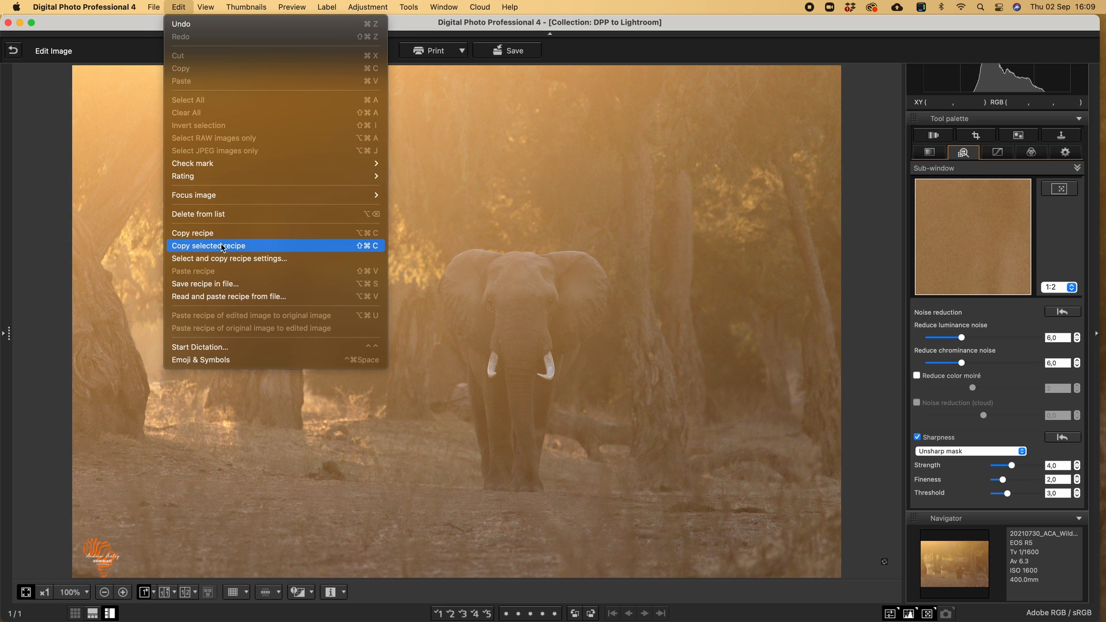
{"action": "mouse_move", "coordinate": [212, 233]}
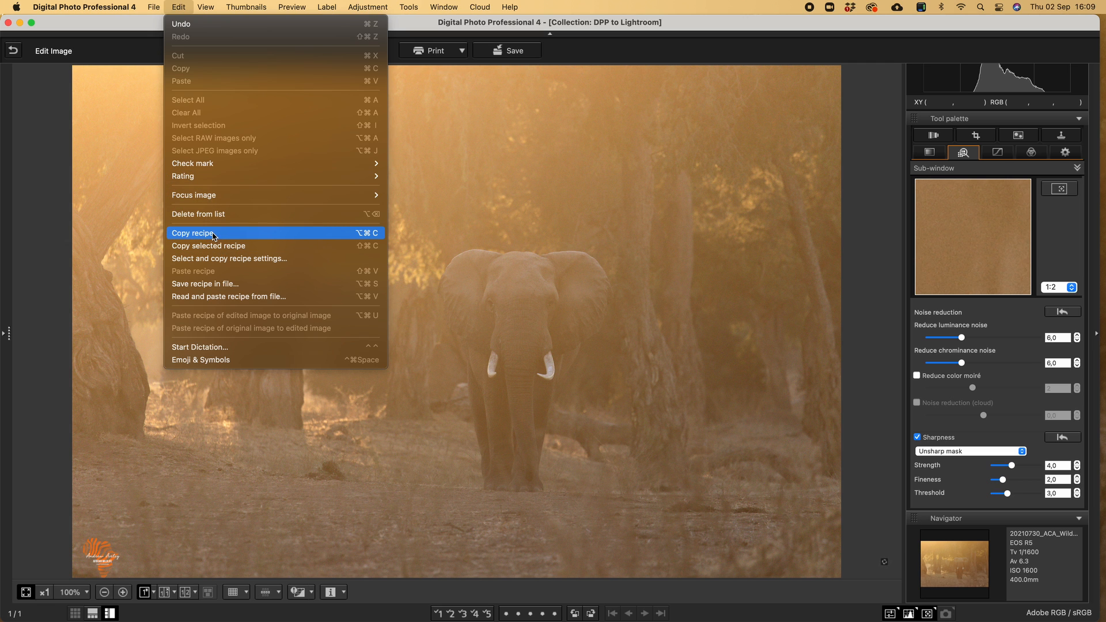
{"action": "left_click", "coordinate": [192, 234]}
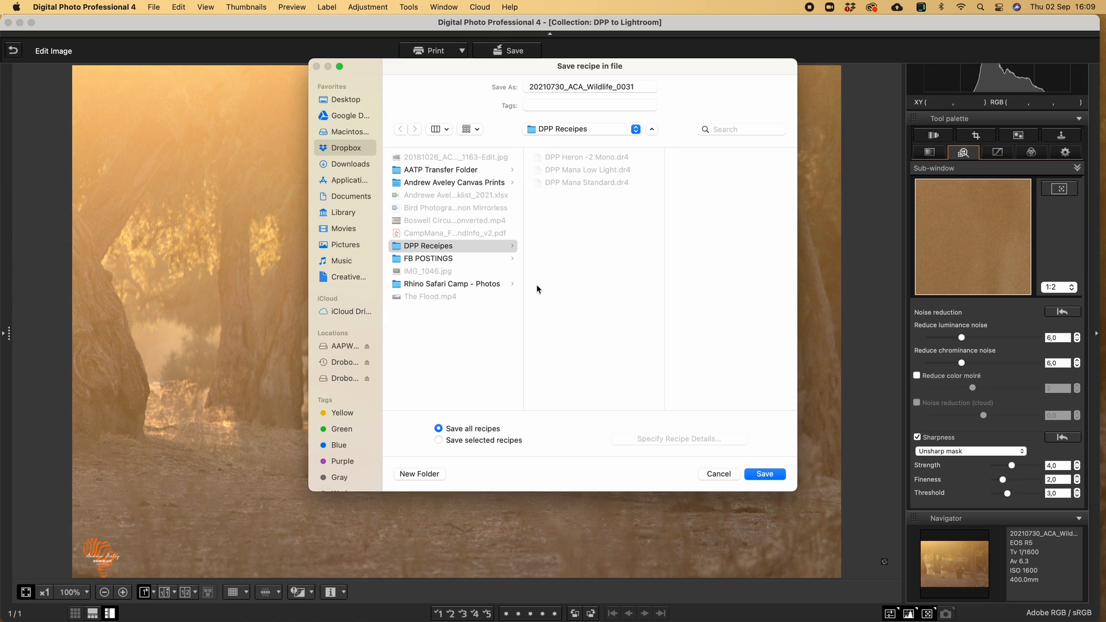
{"action": "mouse_move", "coordinate": [605, 248]}
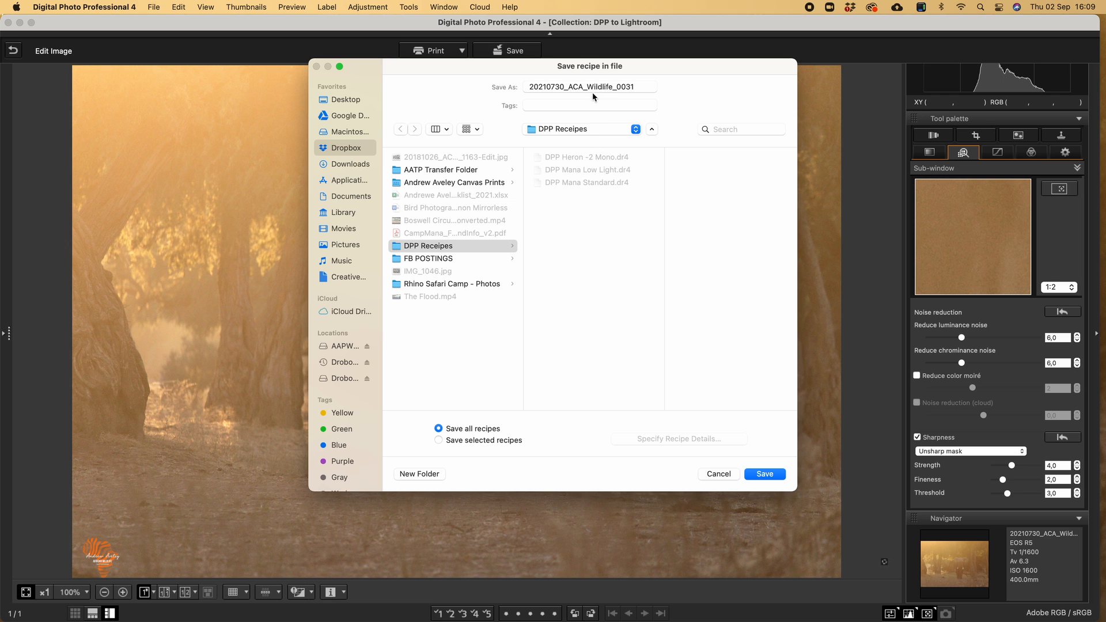
{"action": "left_click", "coordinate": [590, 86]}
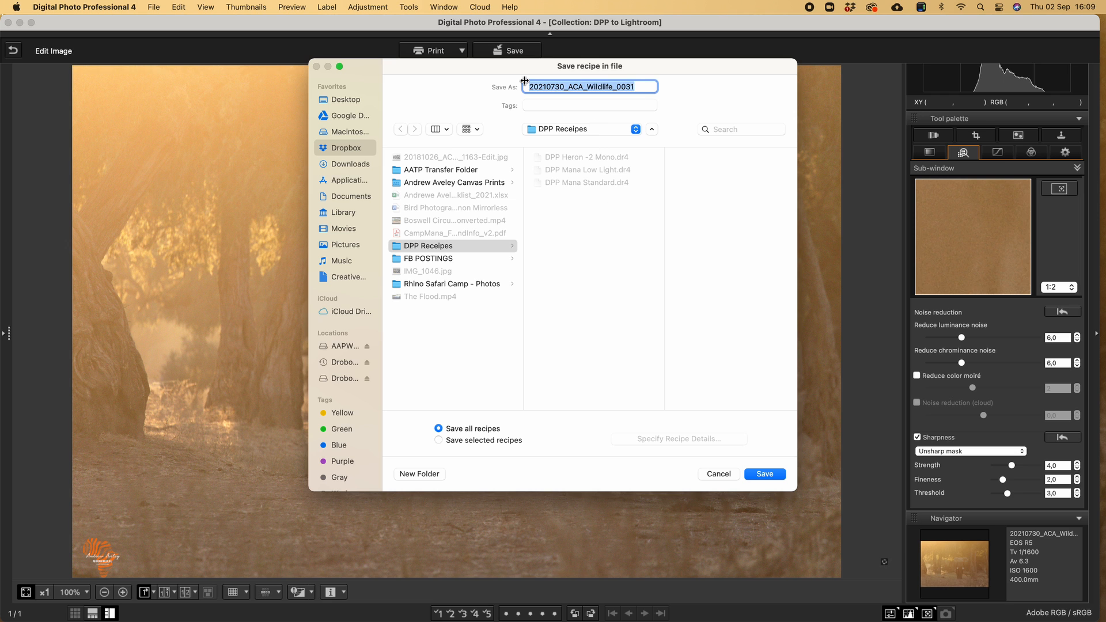
{"action": "type", "text": "DPP Mana"}
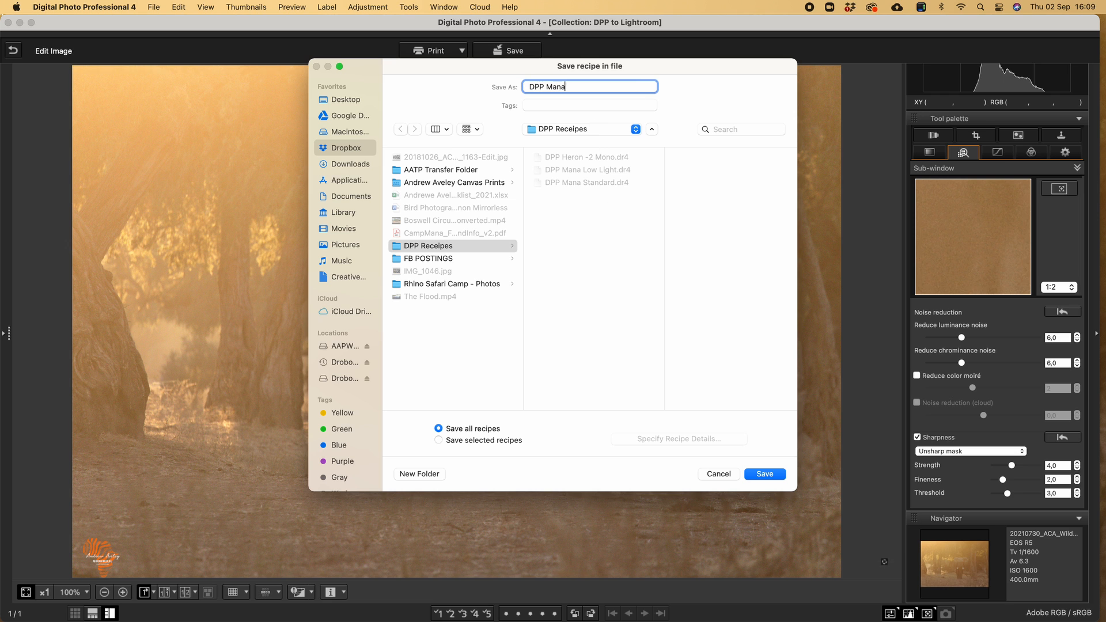
{"action": "type", "text": "Pools"}
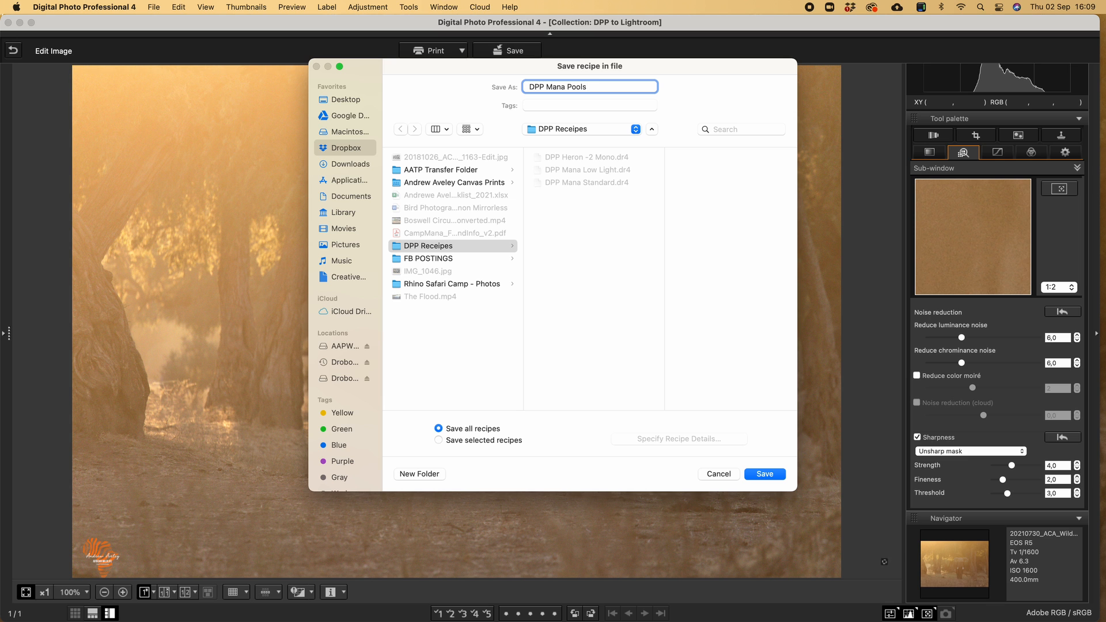
{"action": "type", "text": "Backli"}
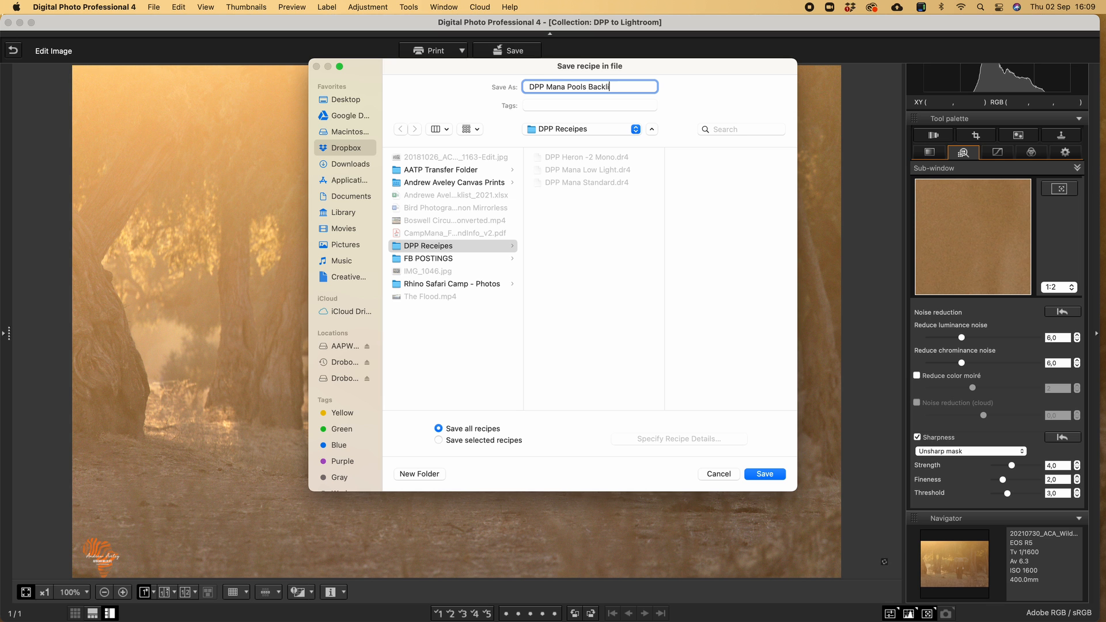
{"action": "type", "text": "ght"}
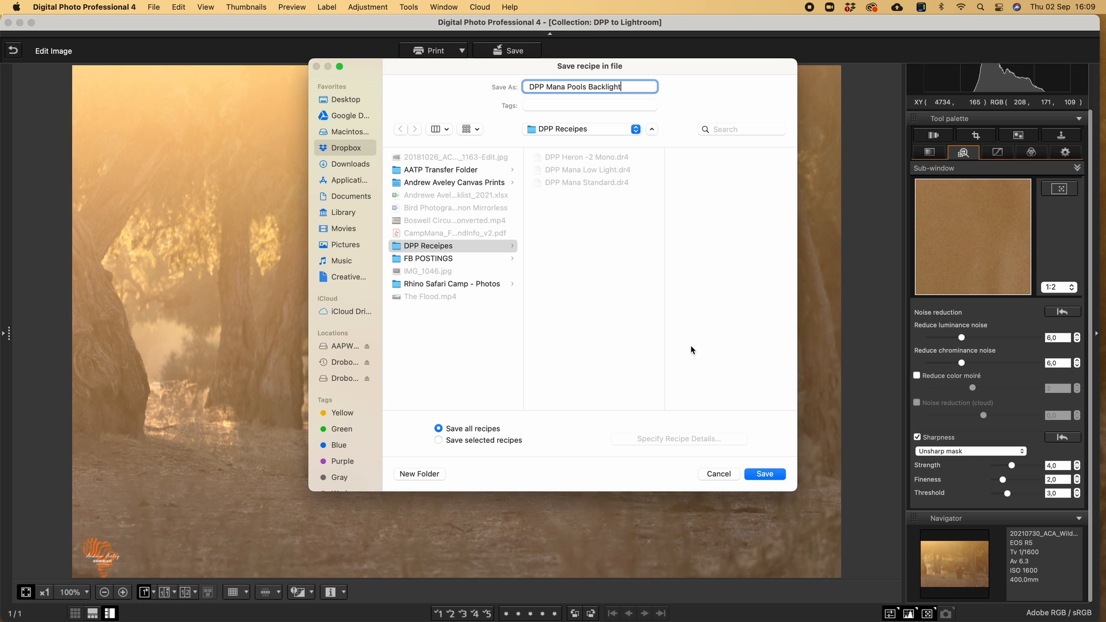
{"action": "left_click", "coordinate": [764, 473]}
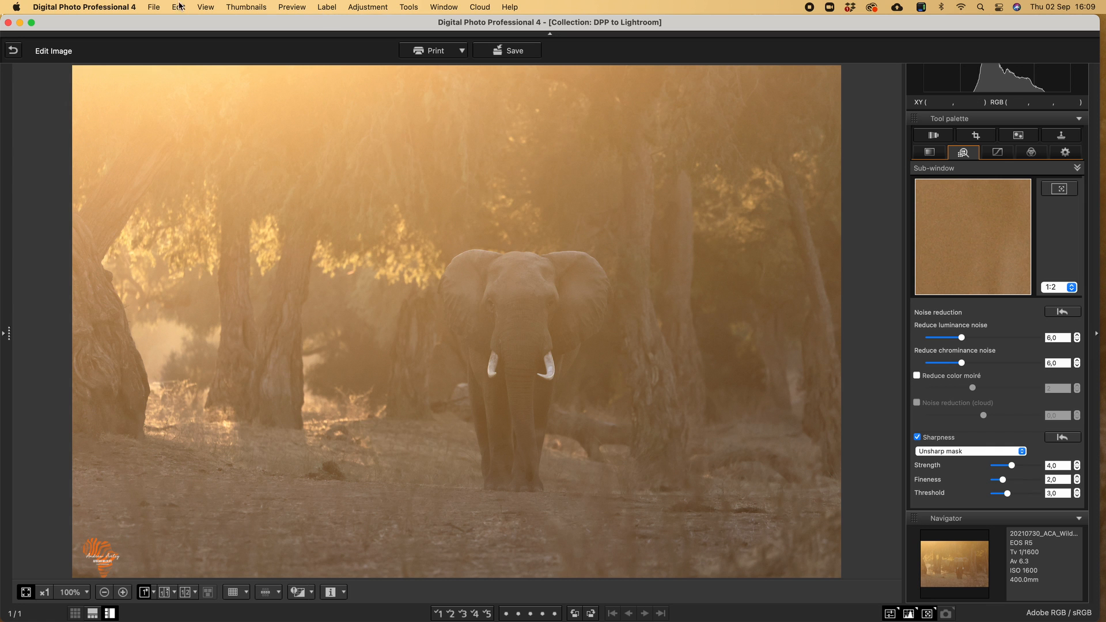
Set up Convert and save to 20210730_Mana_Pools as 20210730_ACA_Wildlife_0031_DPP in Exif-TIFF 8bit.
{"action": "left_click", "coordinate": [154, 6]}
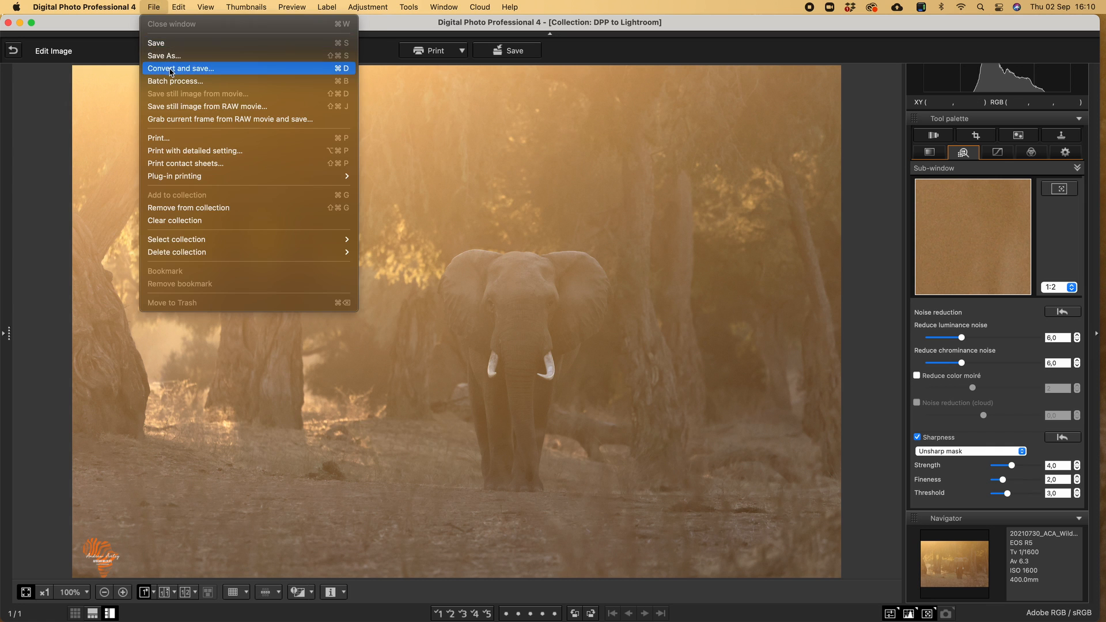
{"action": "left_click", "coordinate": [179, 68]}
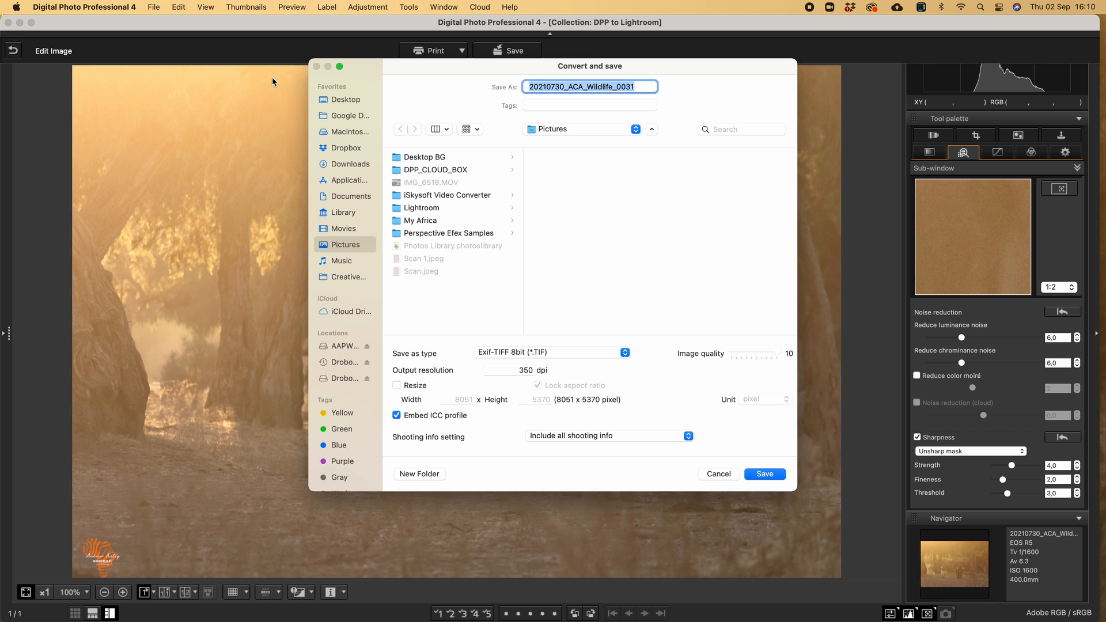
{"action": "mouse_move", "coordinate": [356, 207]}
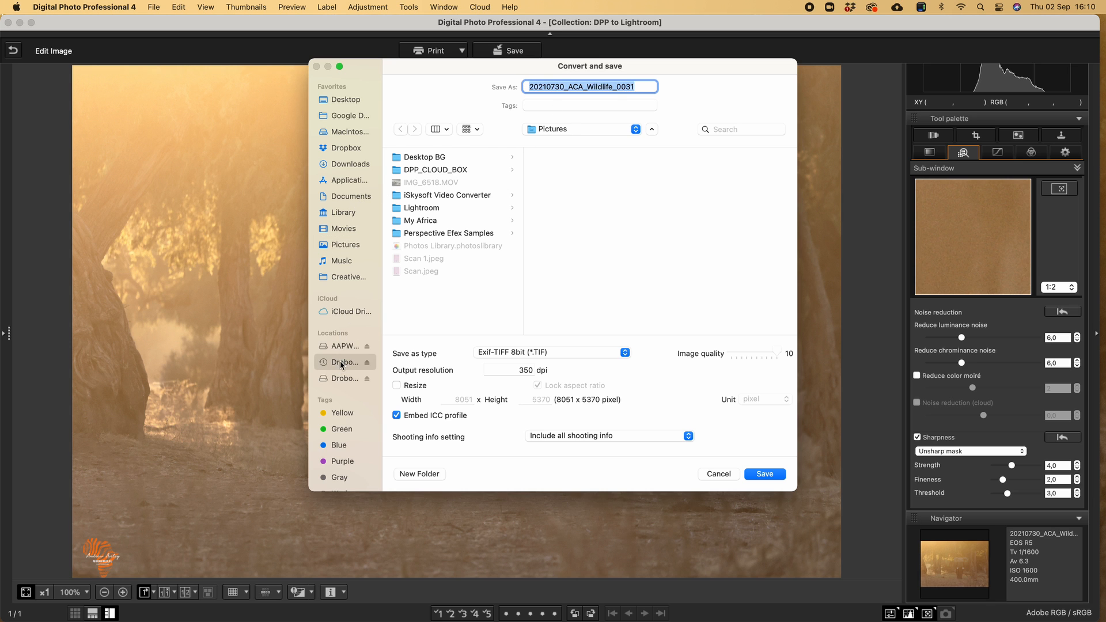
{"action": "left_click", "coordinate": [344, 362]}
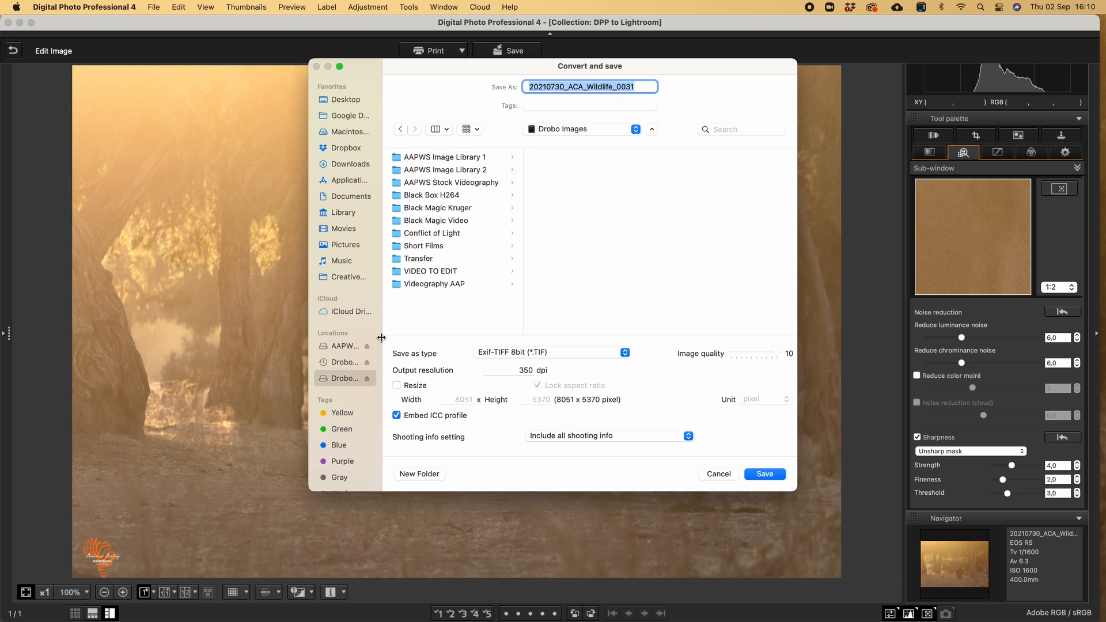
{"action": "left_click", "coordinate": [446, 156]}
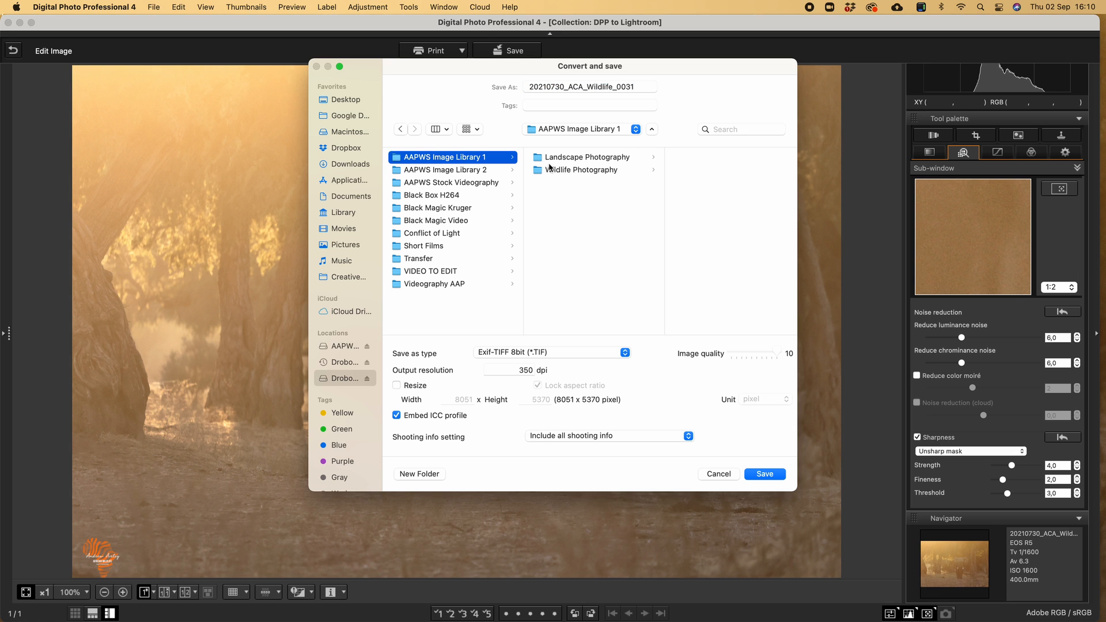
{"action": "left_click", "coordinate": [580, 169]}
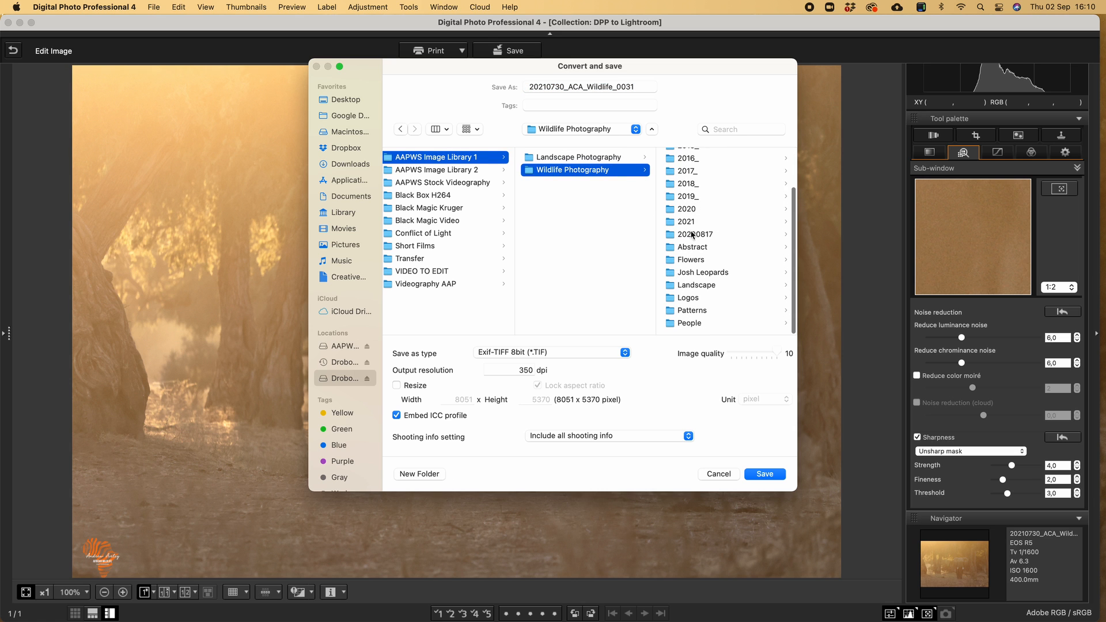
{"action": "scroll", "scroll_direction": "down", "scroll_amount": 3}
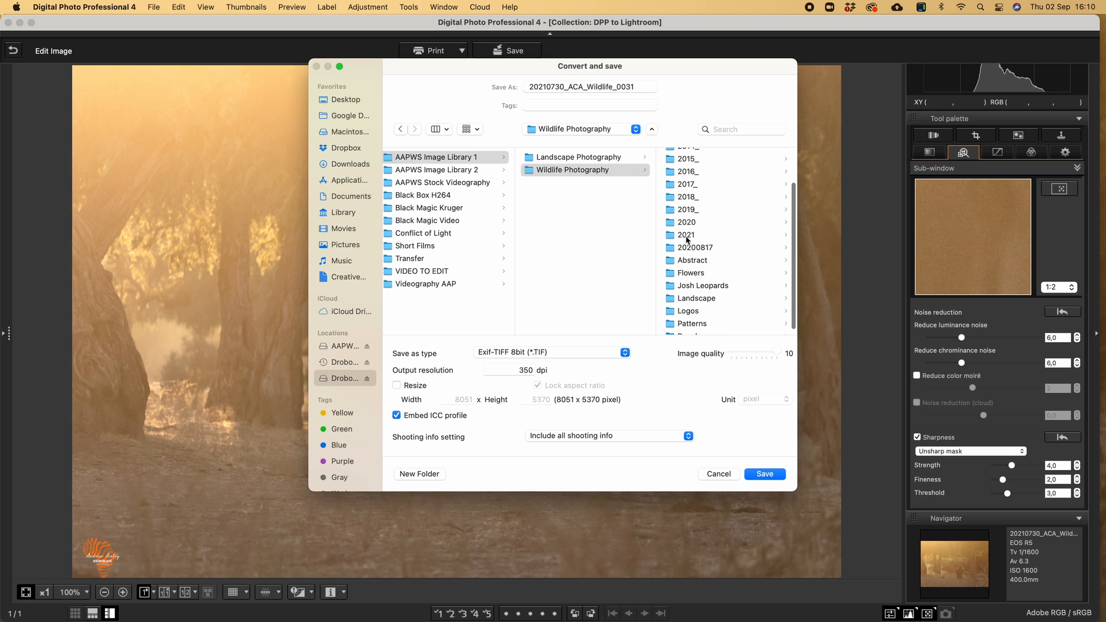
{"action": "left_click", "coordinate": [685, 235]}
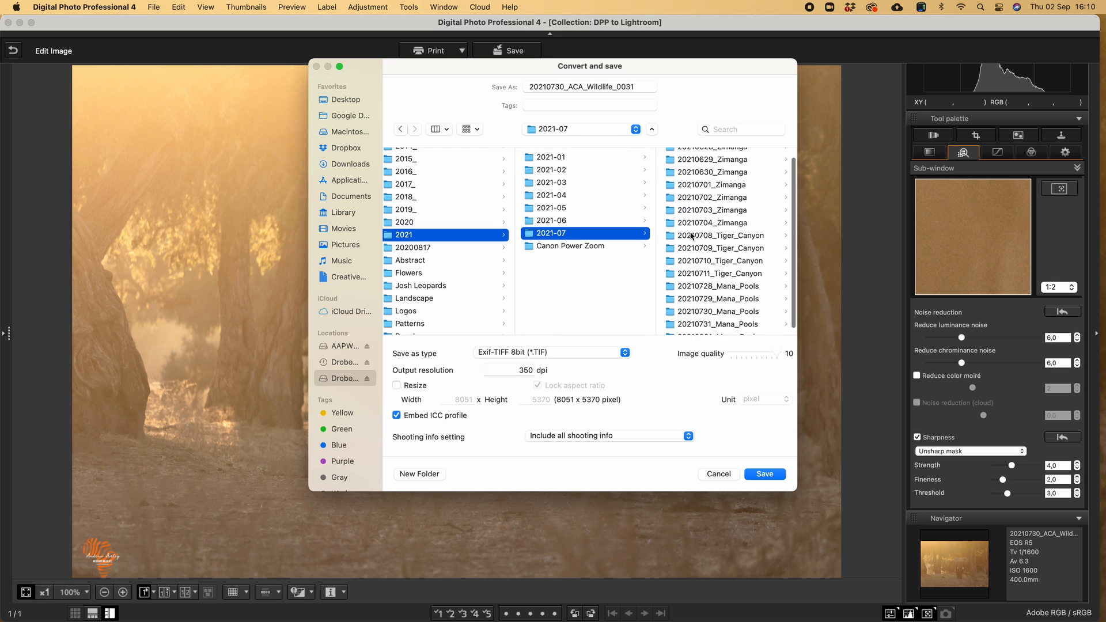
{"action": "scroll", "scroll_direction": "down", "scroll_amount": 3}
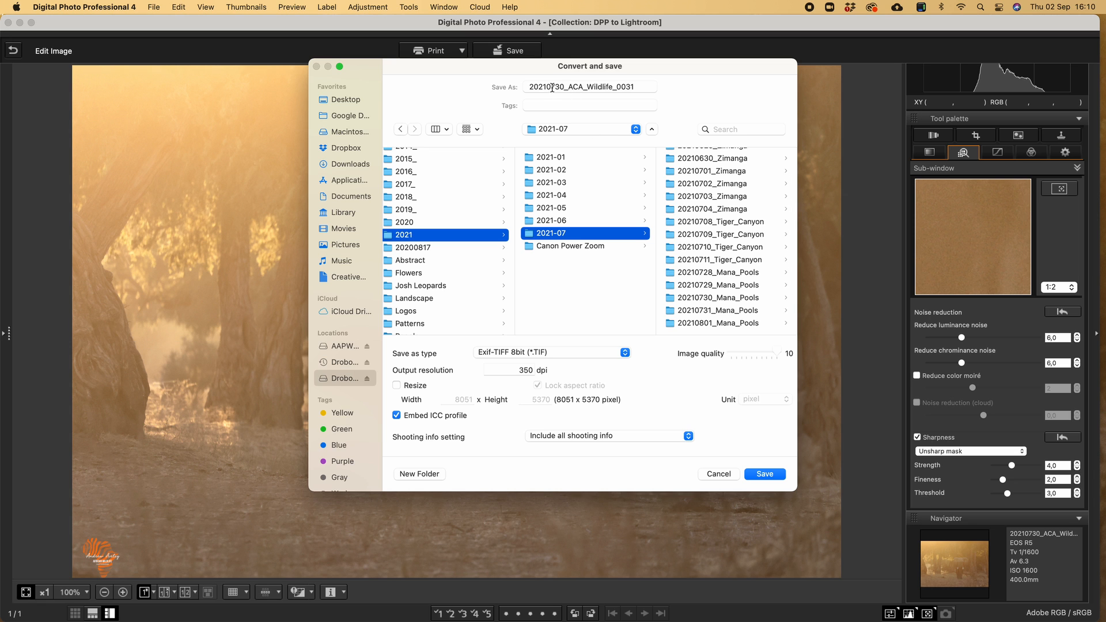
{"action": "left_click", "coordinate": [575, 297]}
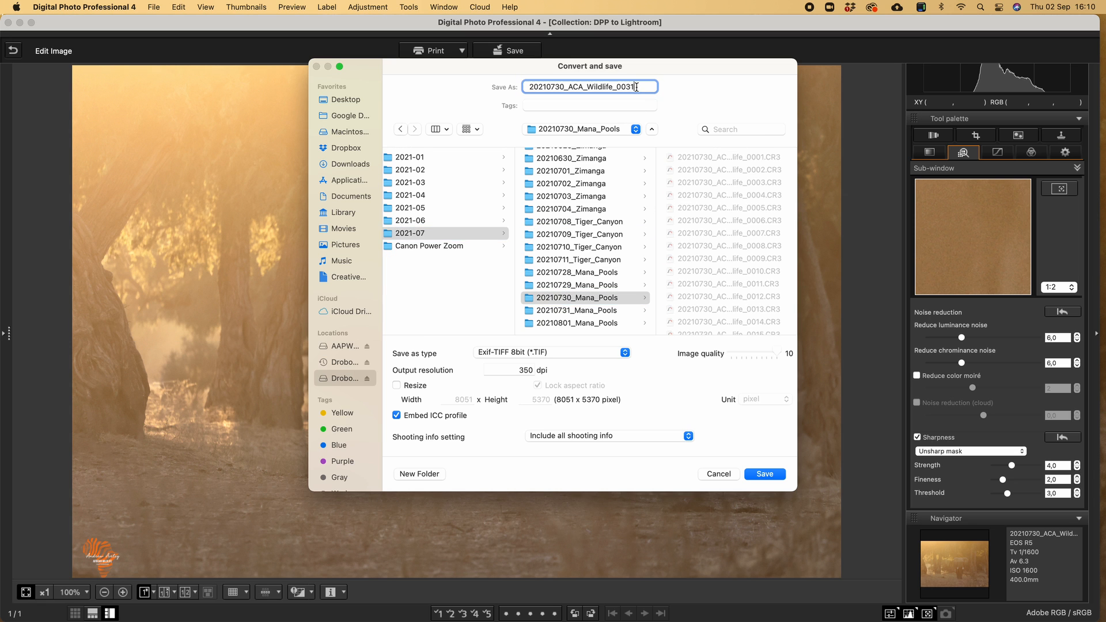
{"action": "type", "text": "_DPP"}
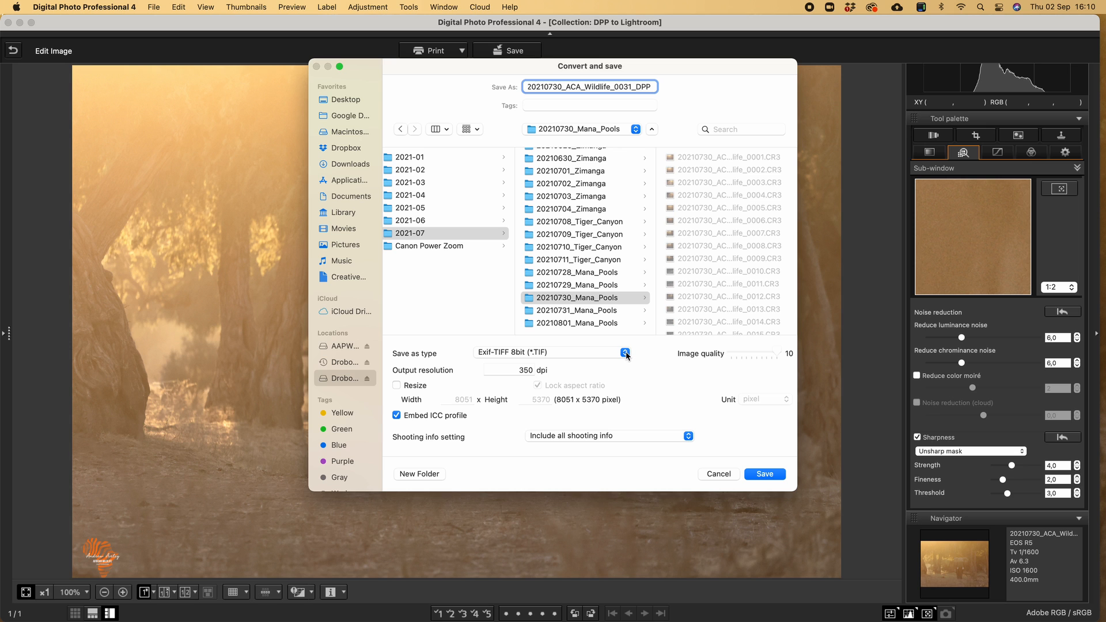
{"action": "left_click", "coordinate": [589, 86]}
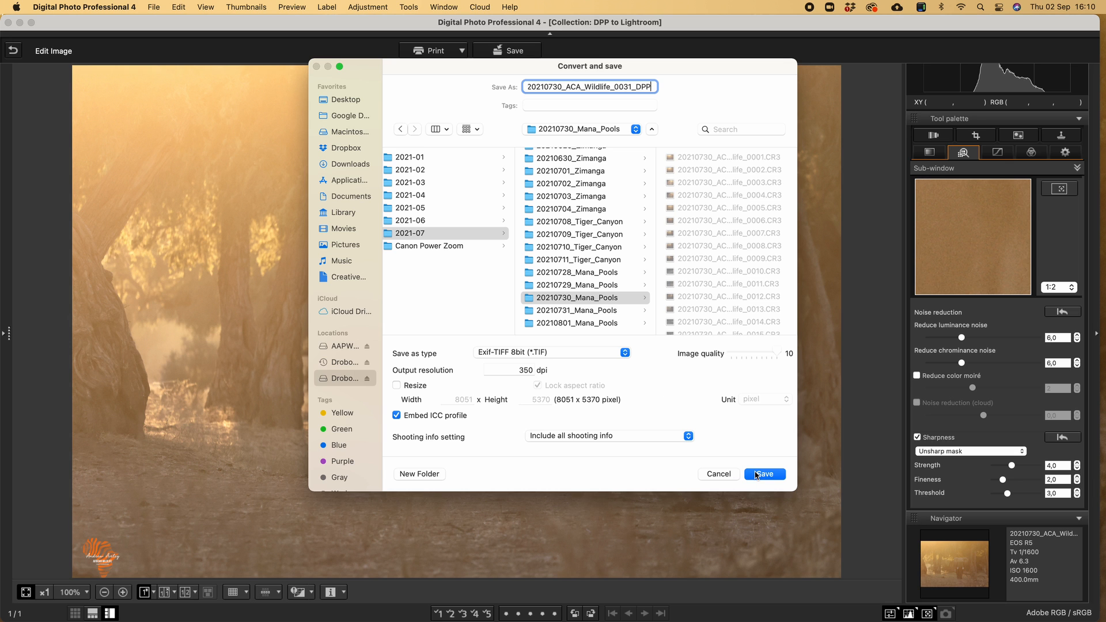
Save the conversion, writing the elephant photo out as the 8-bit TIFF.
{"action": "left_click", "coordinate": [763, 473]}
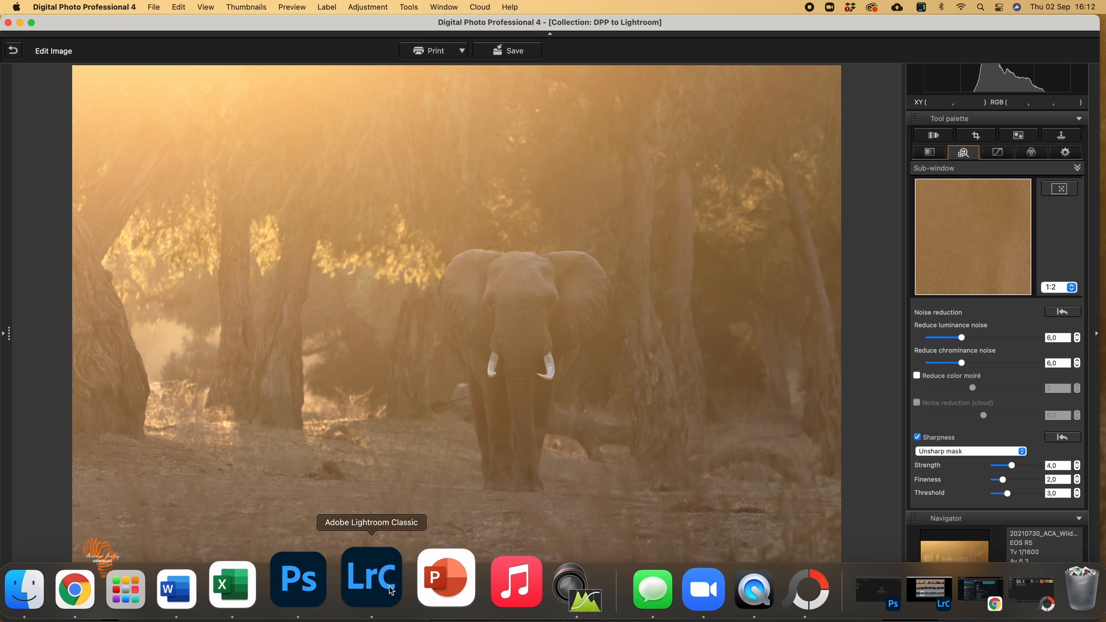
In Lightroom Classic, synchronize the 20210730_Mana_Pools folder and import the new DPP TIFF.
{"action": "left_click", "coordinate": [371, 578]}
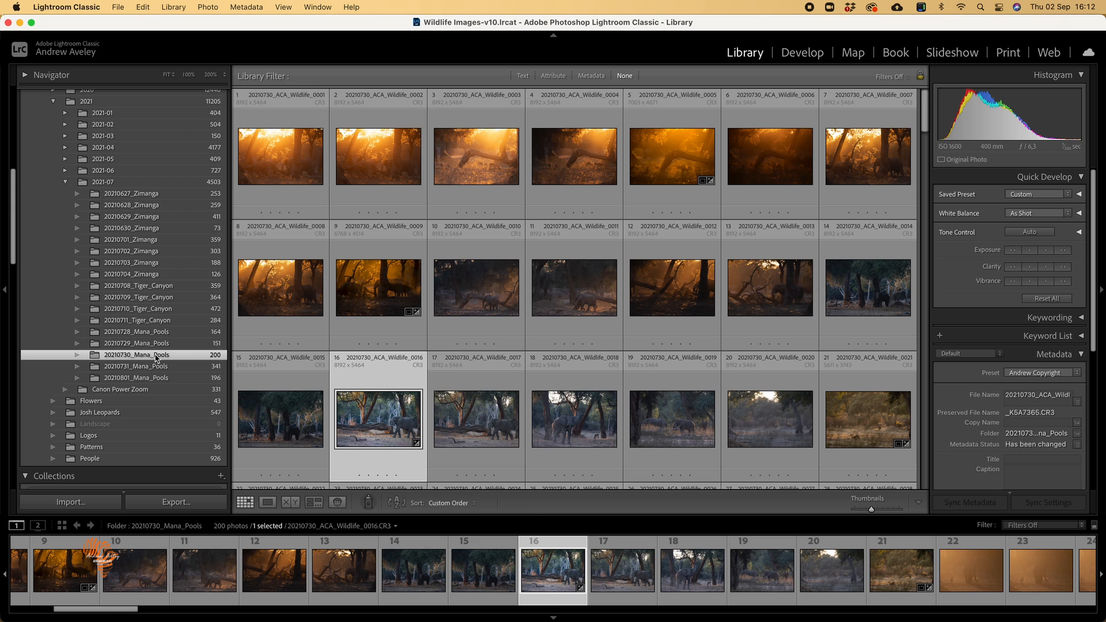
{"action": "right_click", "coordinate": [137, 354]}
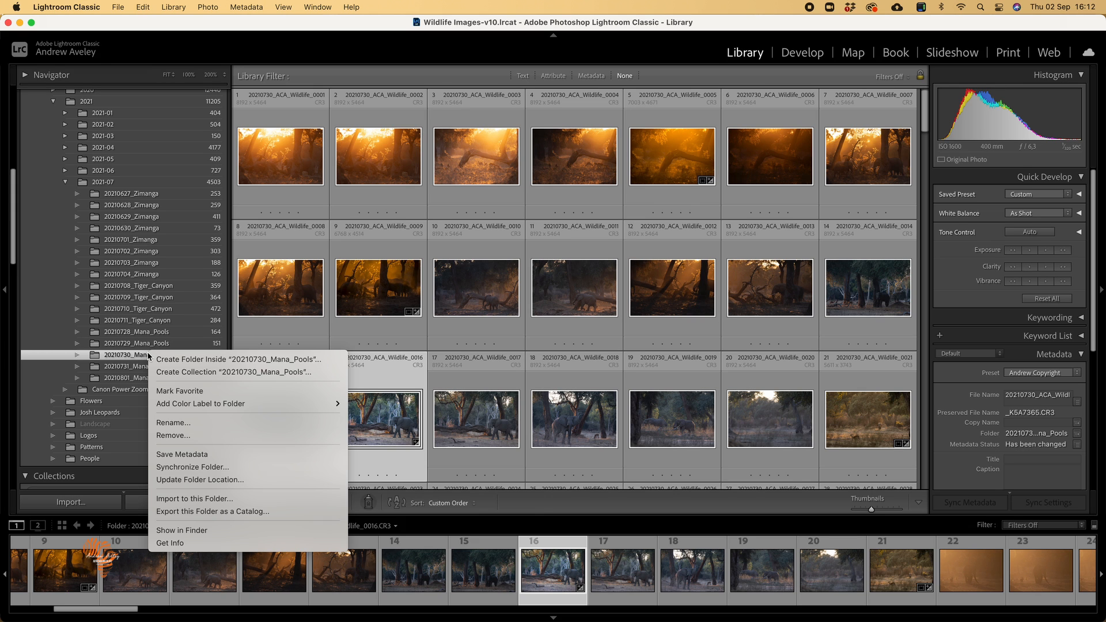
{"action": "mouse_move", "coordinate": [193, 467]}
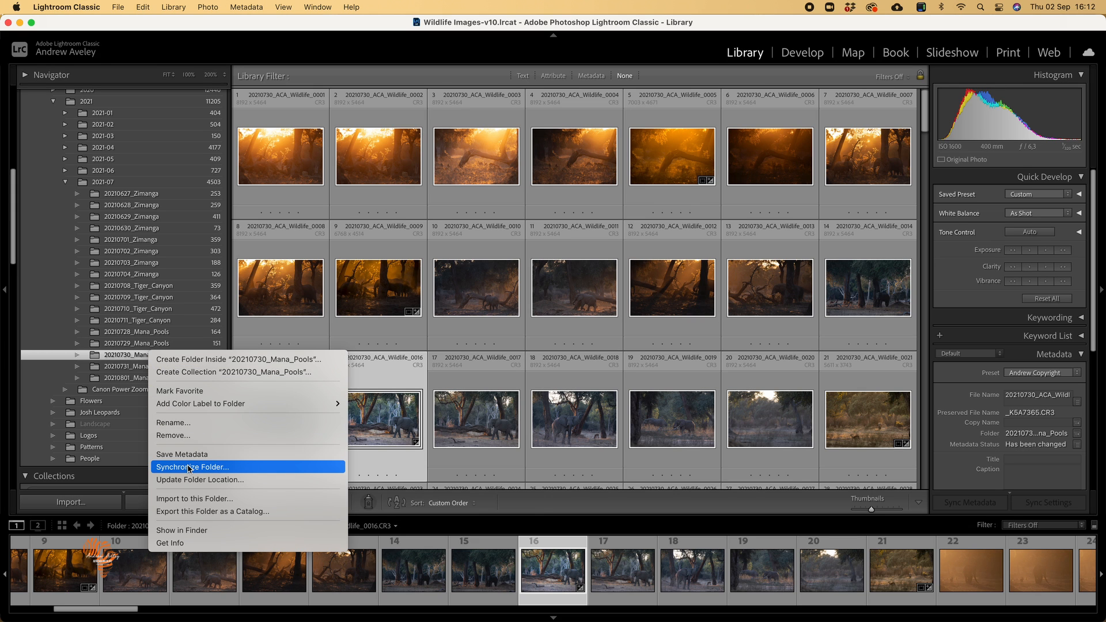
{"action": "left_click", "coordinate": [192, 467]}
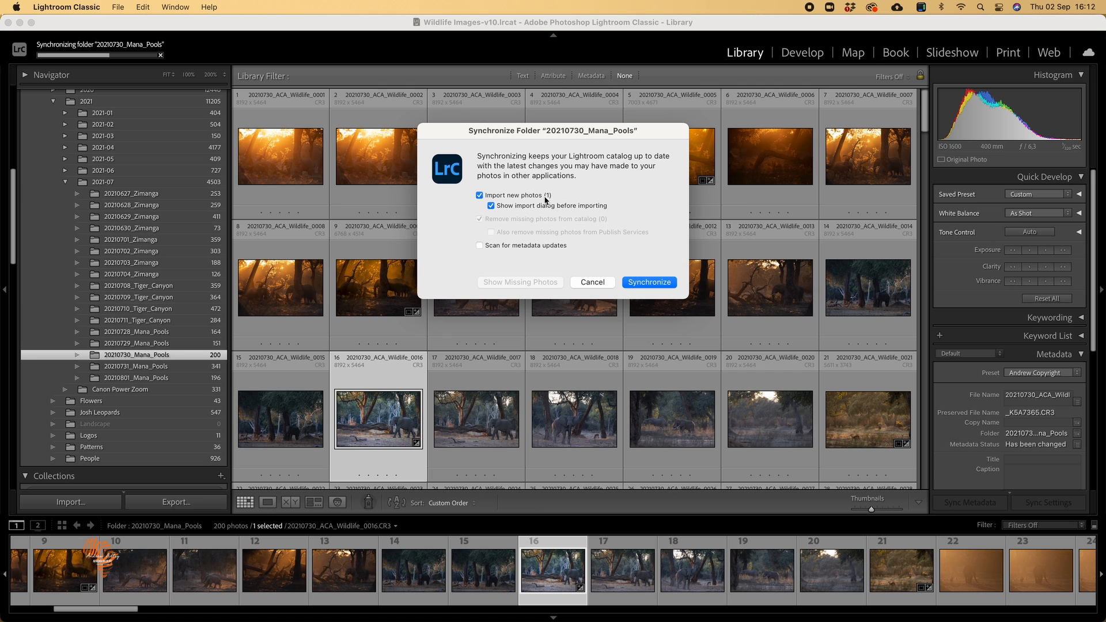
{"action": "mouse_move", "coordinate": [542, 212]}
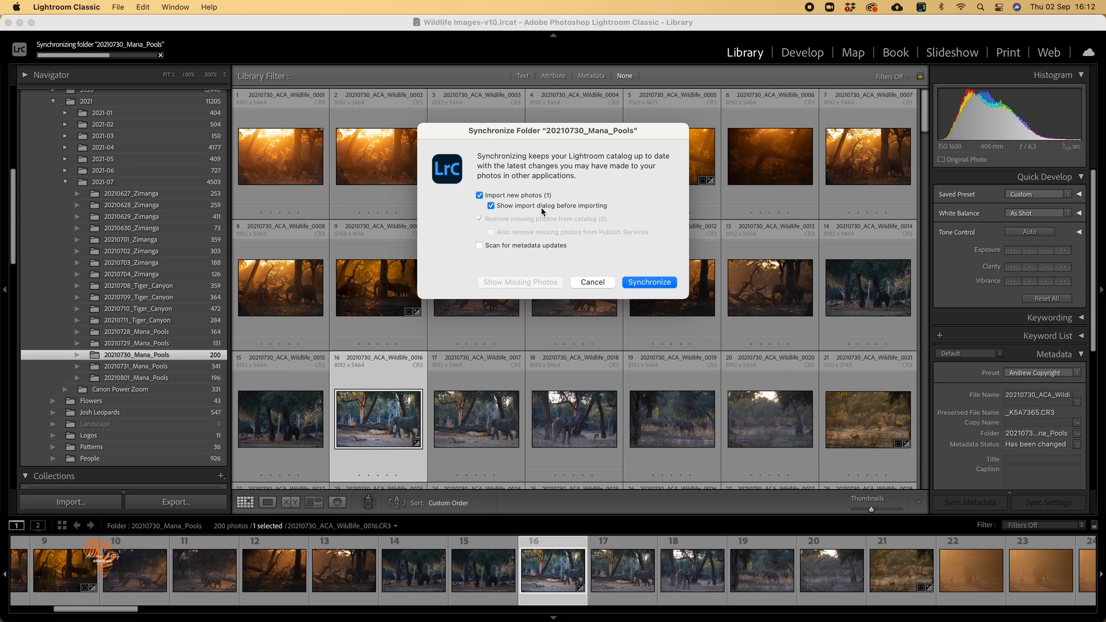
{"action": "left_click", "coordinate": [648, 283]}
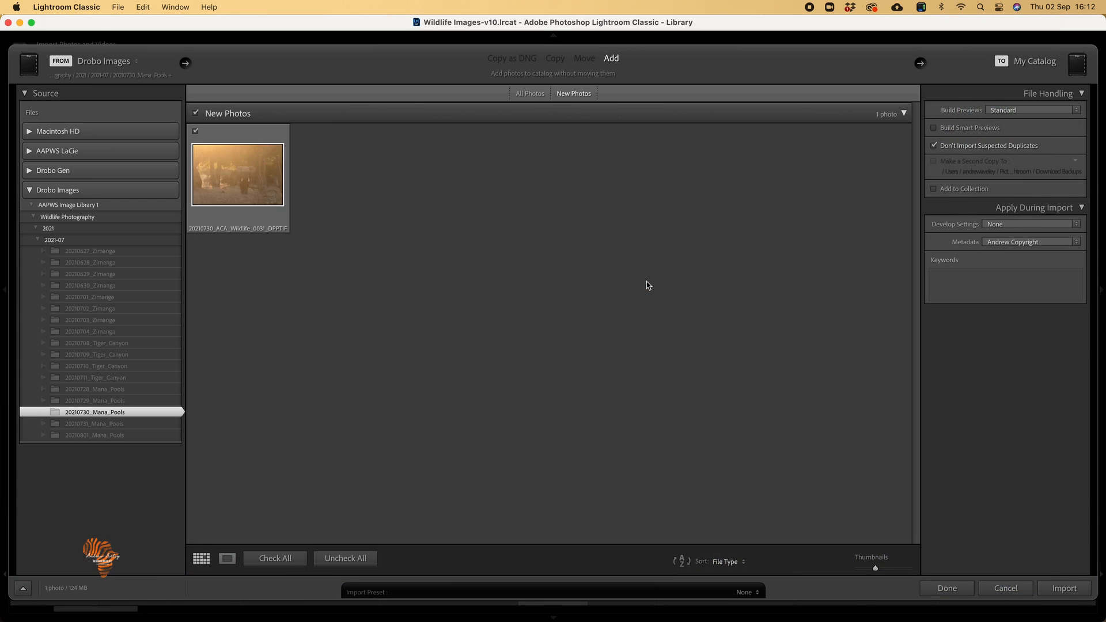
{"action": "mouse_move", "coordinate": [257, 236]}
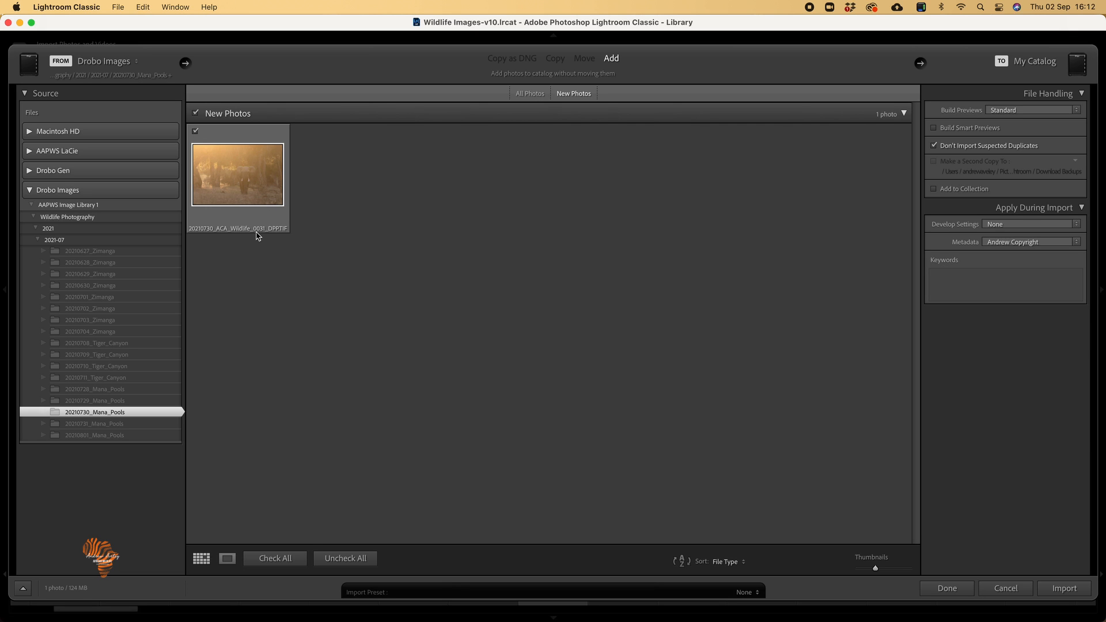
{"action": "mouse_move", "coordinate": [280, 235]}
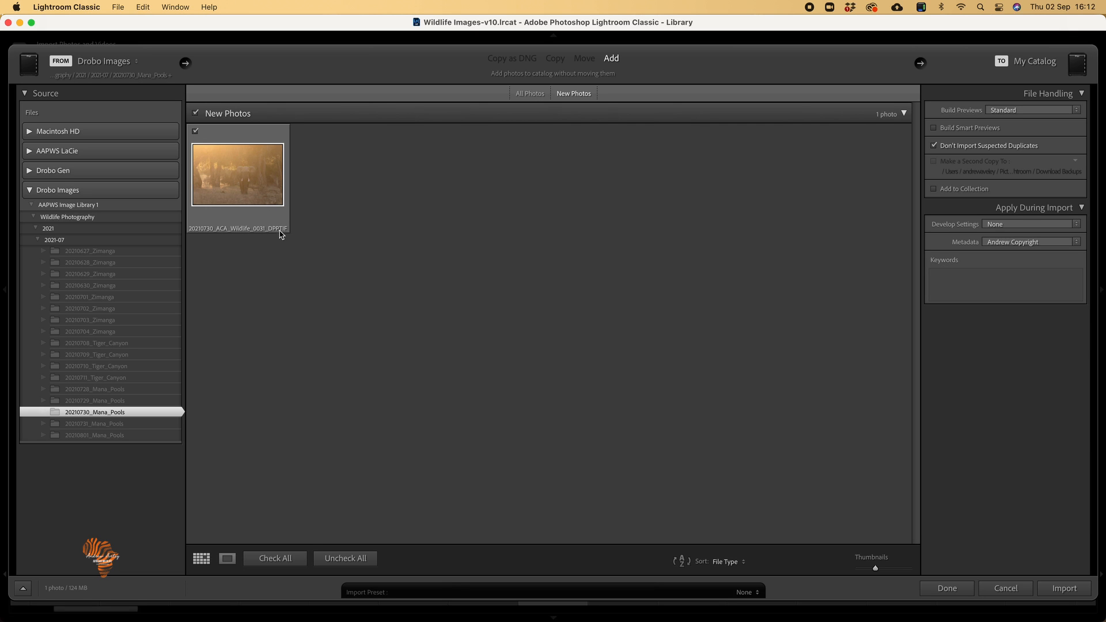
{"action": "left_click", "coordinate": [1063, 589]}
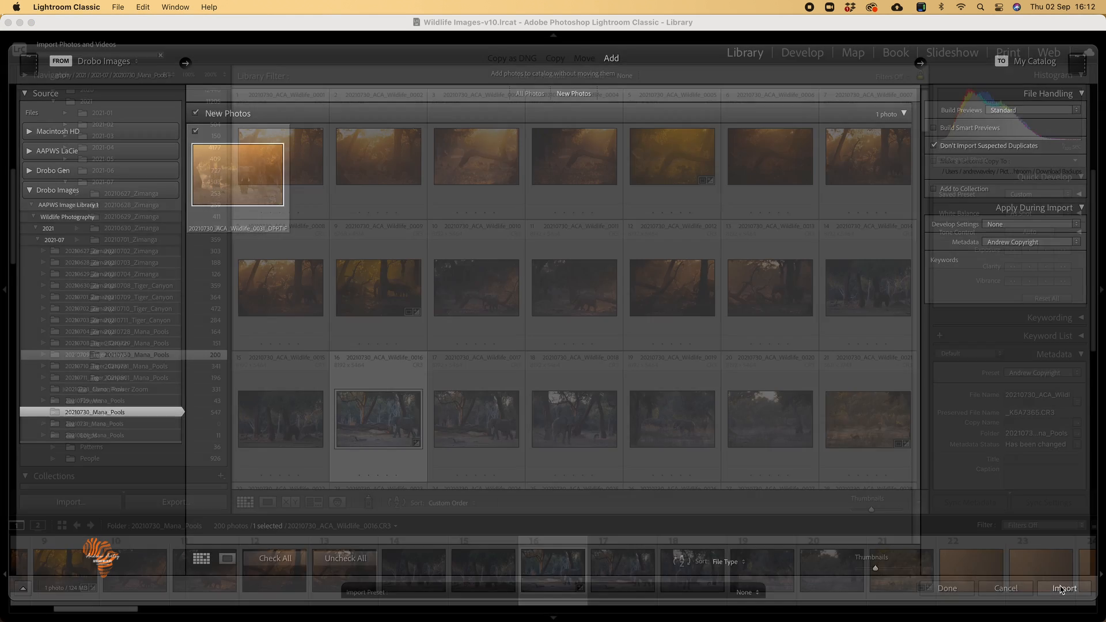
{"action": "left_click", "coordinate": [1063, 587]}
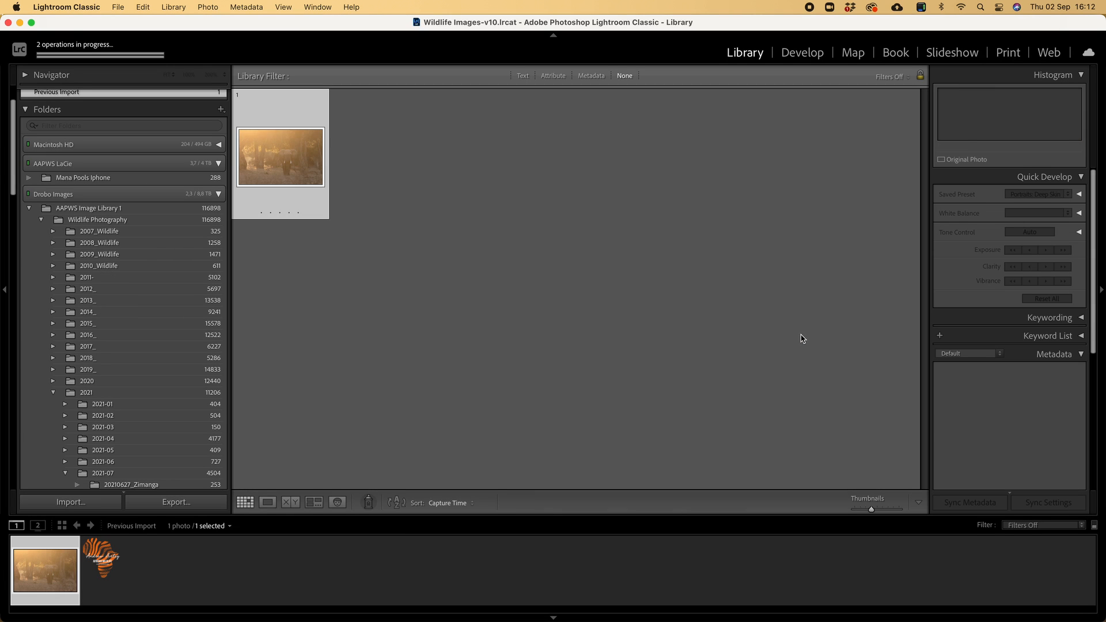